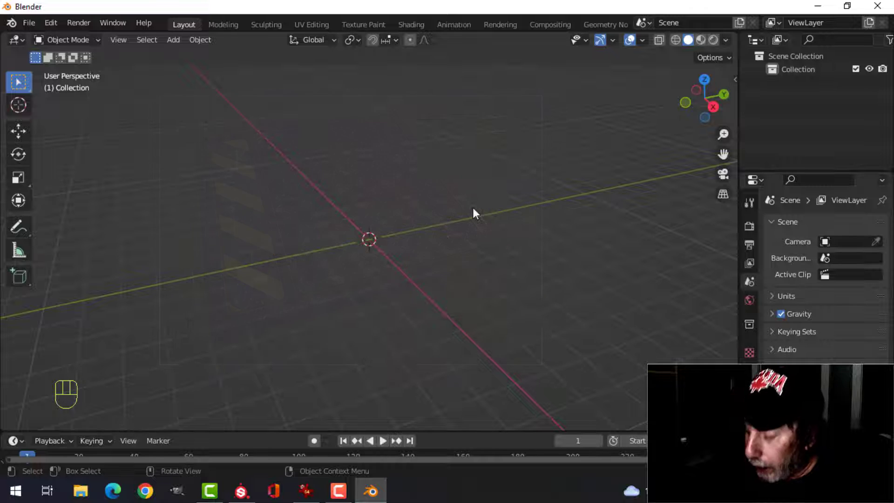
Add a plane, scale and extrude it into a thick plate, and bevel its outer edges
{"action": "key", "text": "7"}
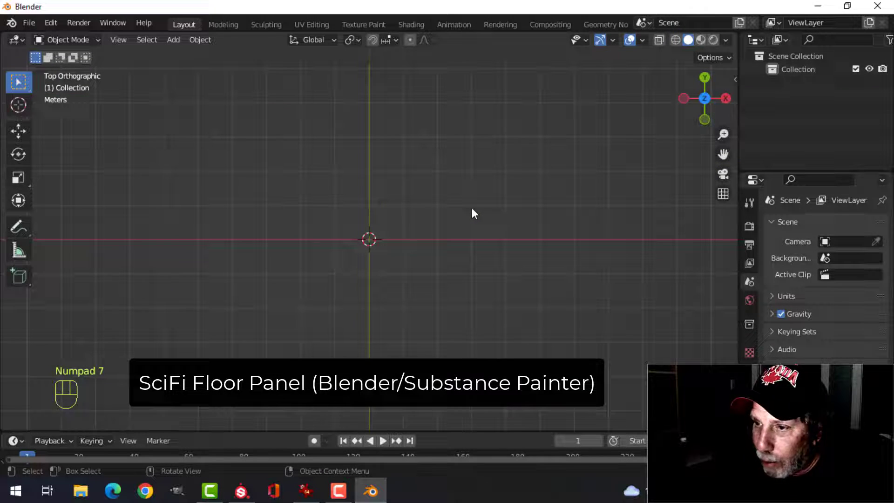
{"action": "key", "text": "Shift+A"}
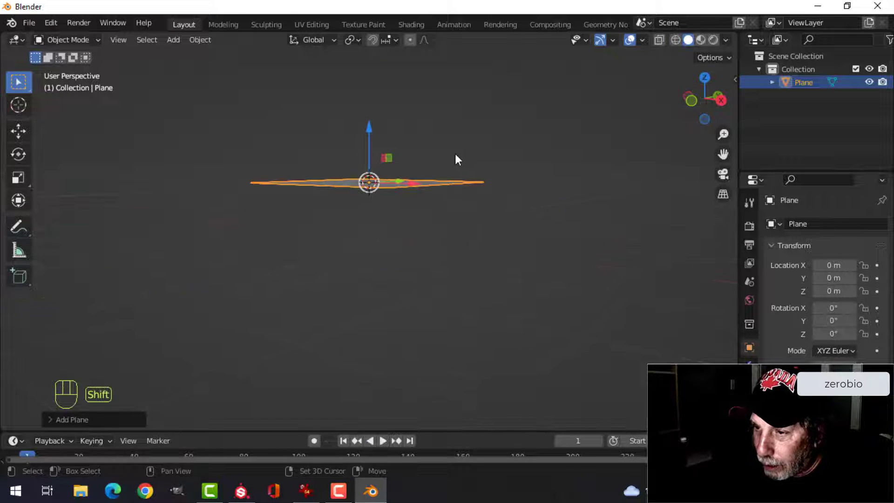
{"action": "key", "text": "Tab"}
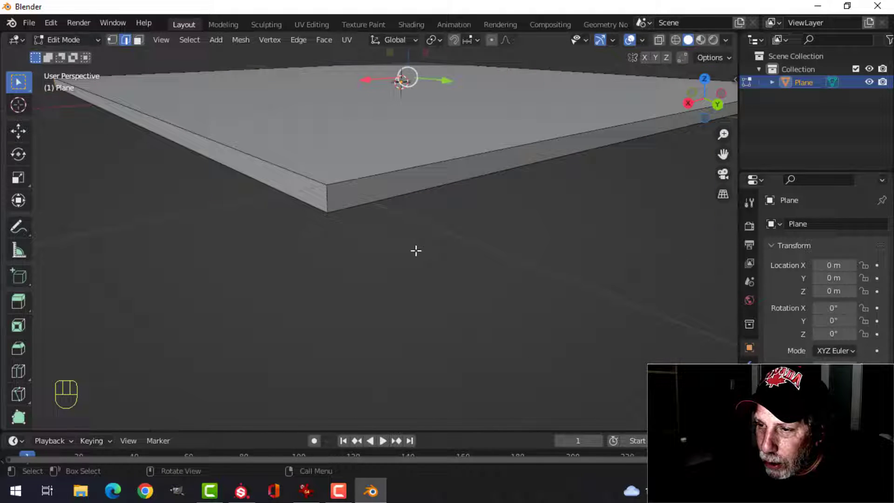
{"action": "key", "text": "ctrl+b"}
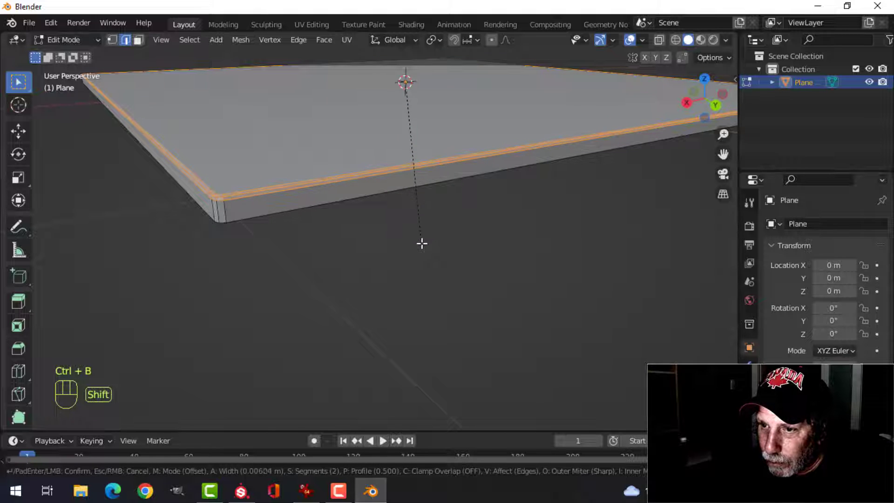
{"action": "key", "text": "Tab"}
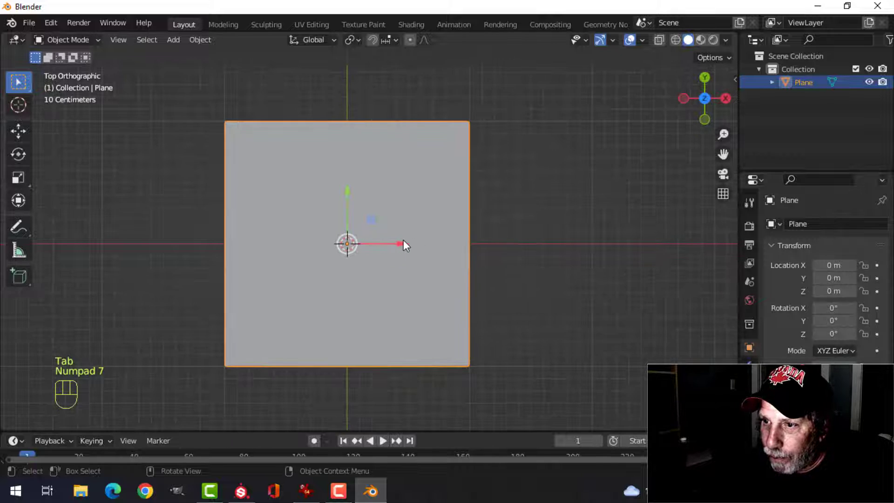
Add a second plane split into narrow and large panel outlines with rounded corners, extruded upward as a cutter
{"action": "key", "text": "shift+a"}
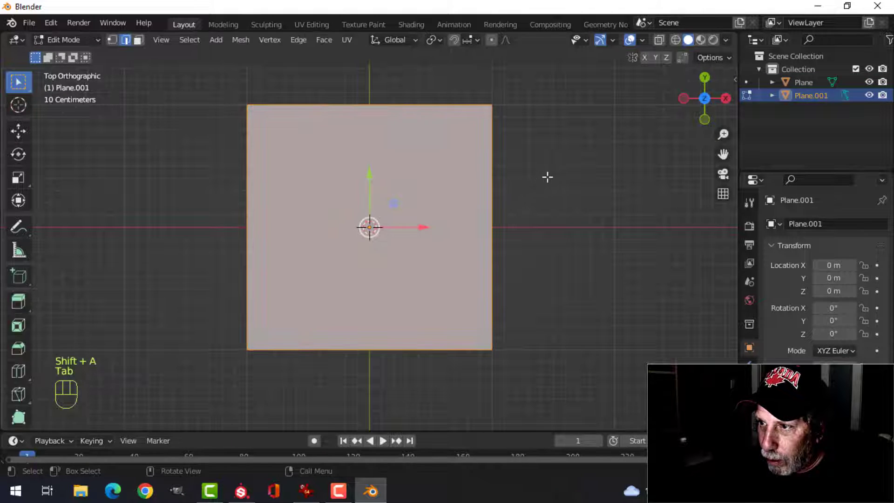
{"action": "key", "text": "s"}
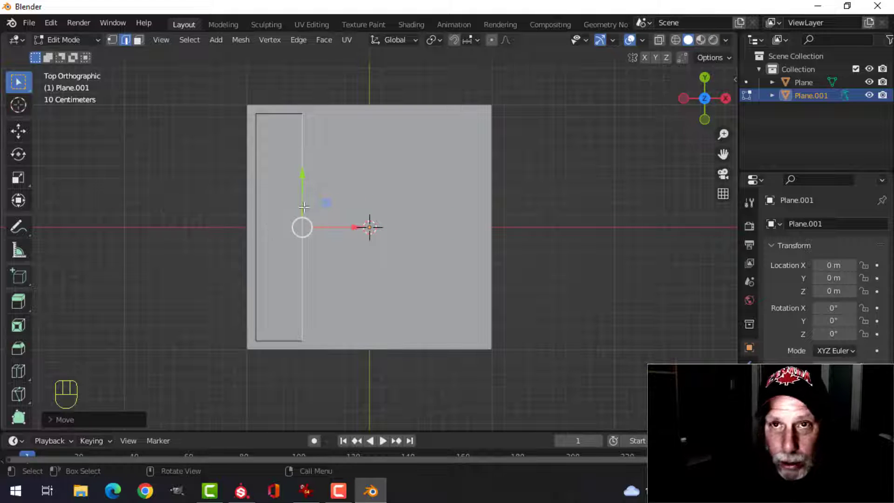
{"action": "key", "text": "shift+d"}
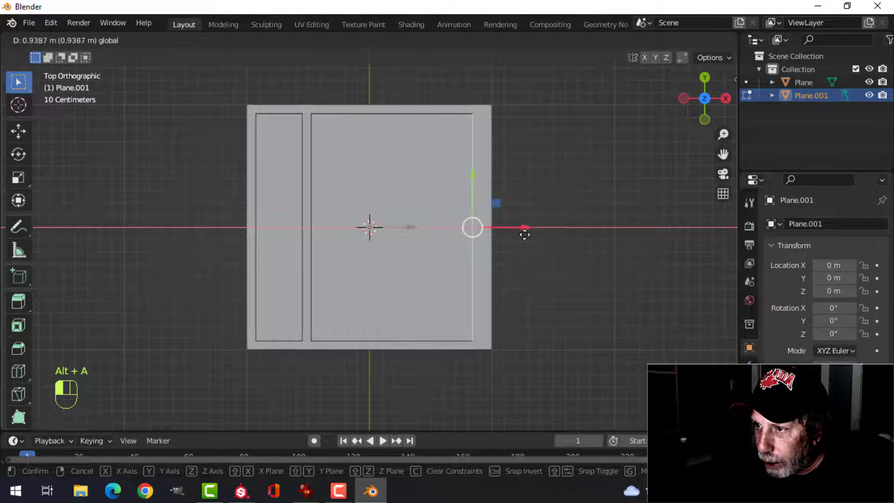
{"action": "key", "text": "Tab"}
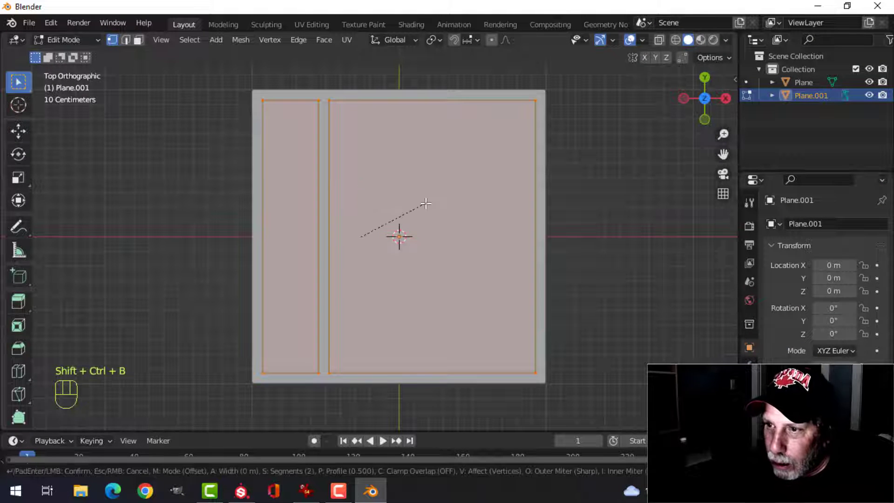
{"action": "mouse_move", "coordinate": [435, 199]}
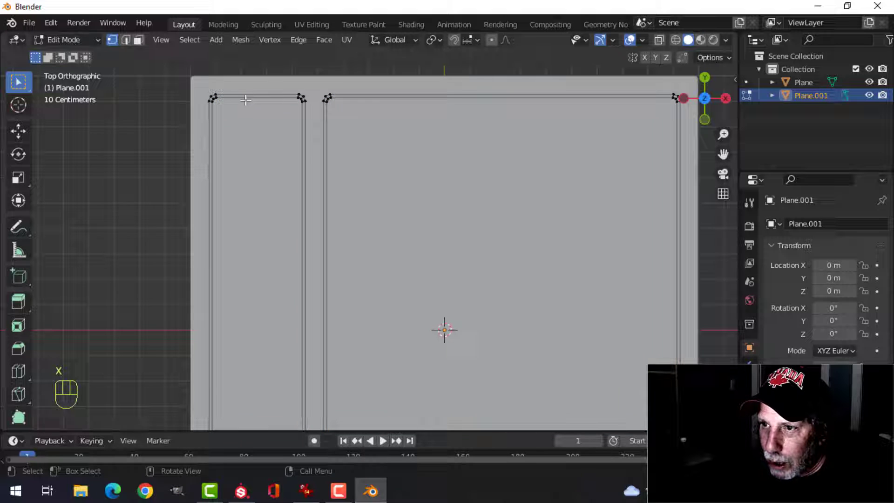
{"action": "mouse_move", "coordinate": [478, 197]}
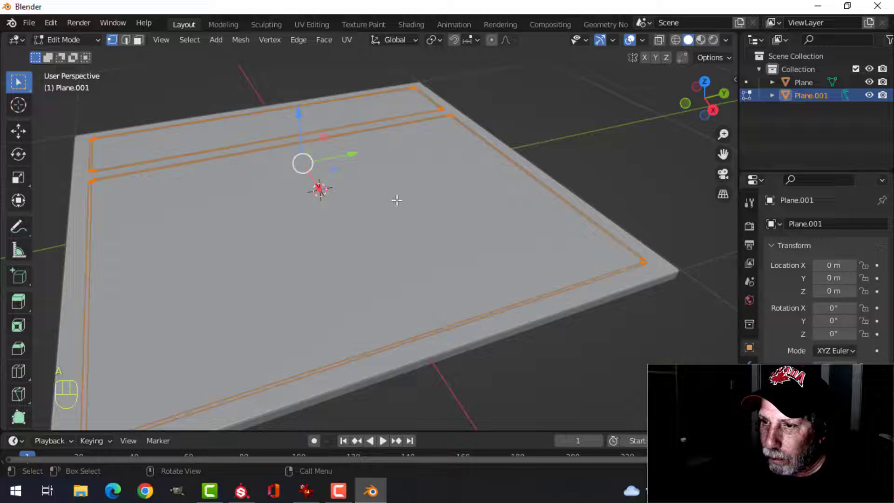
{"action": "key", "text": "e"}
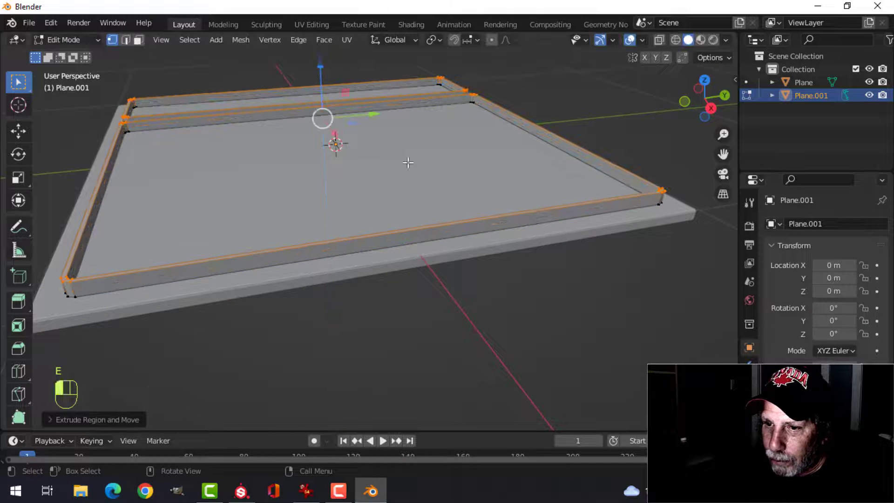
{"action": "key", "text": "1"}
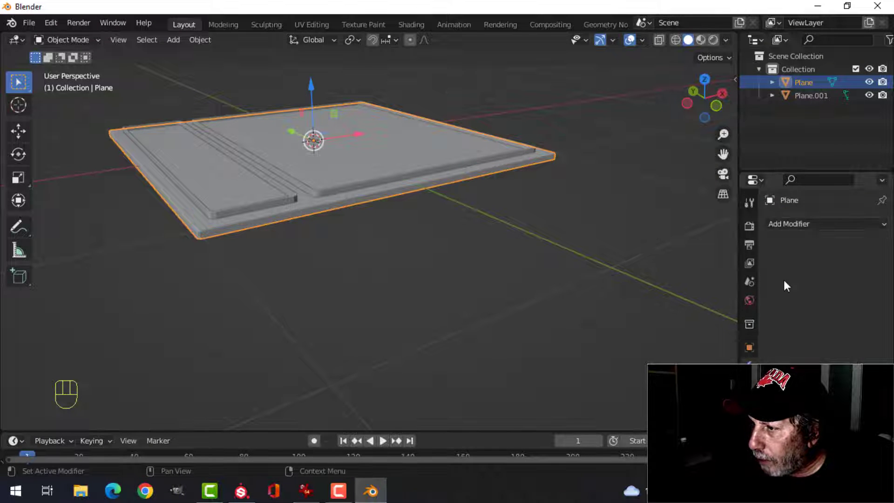
Boolean-subtract Plane.001 from the plate and apply the modifier permanently
{"action": "left_click", "coordinate": [790, 224]}
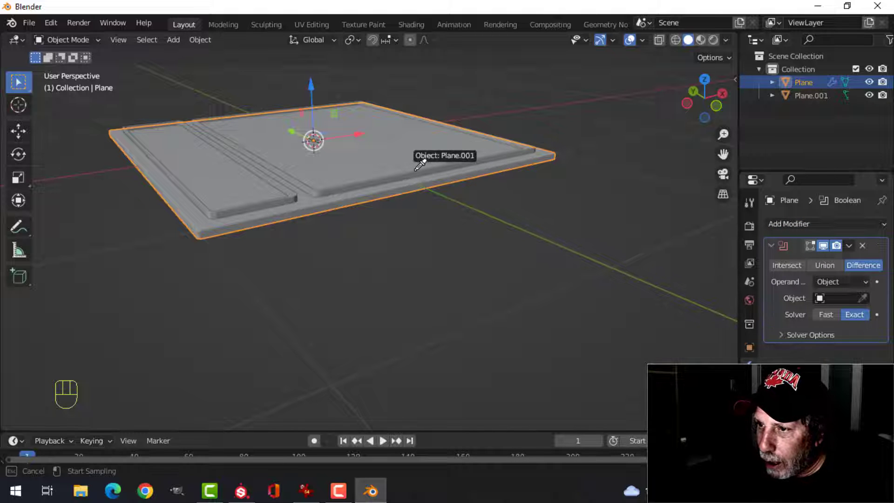
{"action": "left_click", "coordinate": [849, 245]}
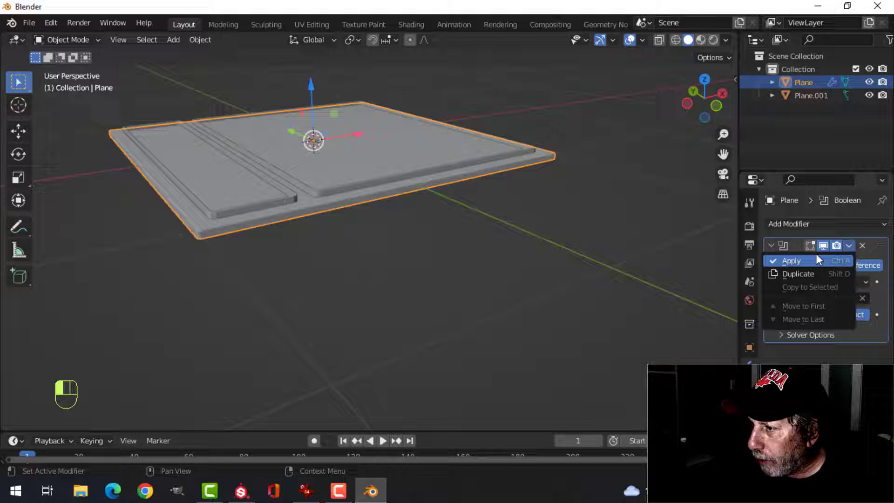
{"action": "left_click", "coordinate": [792, 261]}
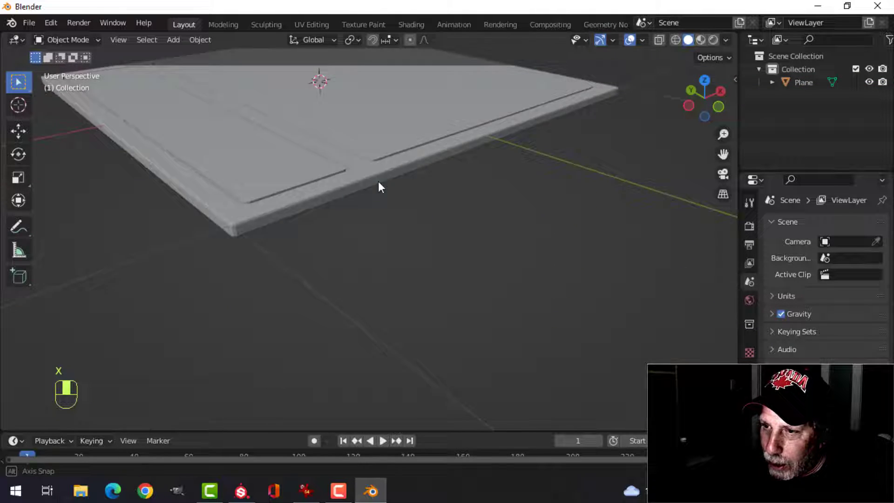
Remove the cutter and select the groove edge loops around the recessed panels
{"action": "key", "text": "Tab"}
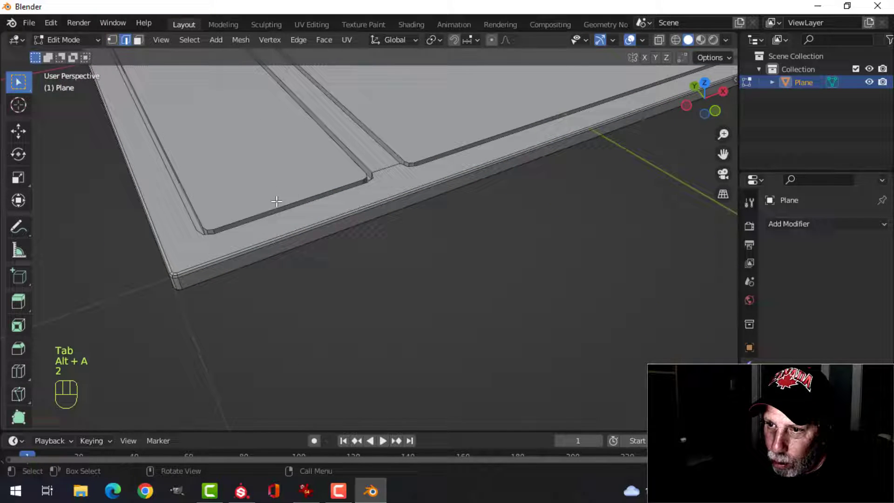
{"action": "left_click", "coordinate": [275, 199]}
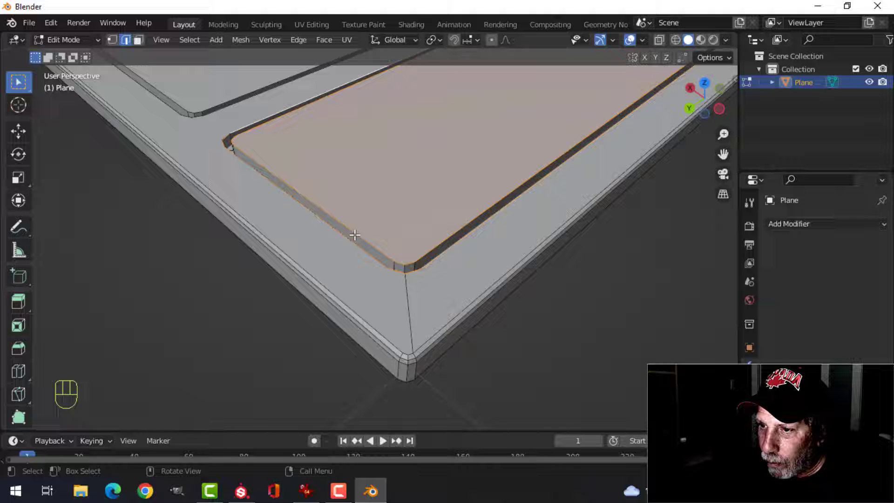
{"action": "left_click_drag", "start_coordinate": [354, 234], "coordinate": [347, 217]}
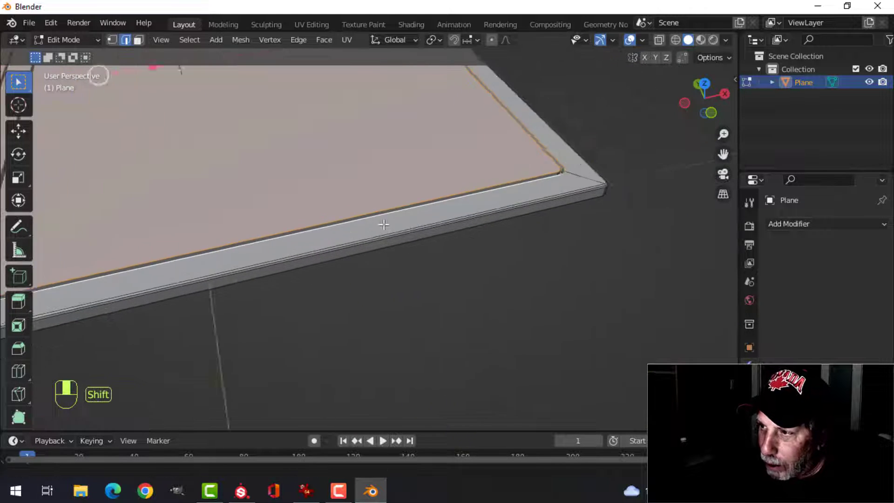
{"action": "left_click_drag", "start_coordinate": [381, 228], "coordinate": [353, 188]}
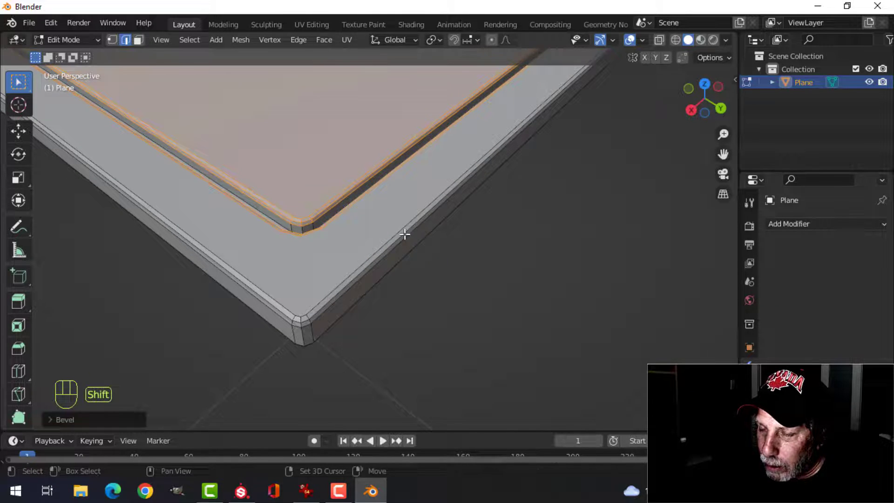
Bevel the groove edges and plate corners, then check the result from above
{"action": "key", "text": "Tab"}
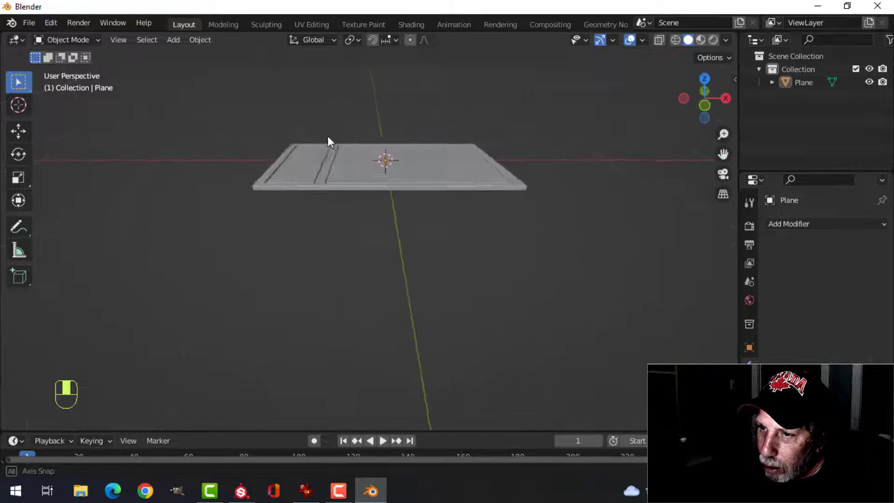
{"action": "key", "text": "Tab"}
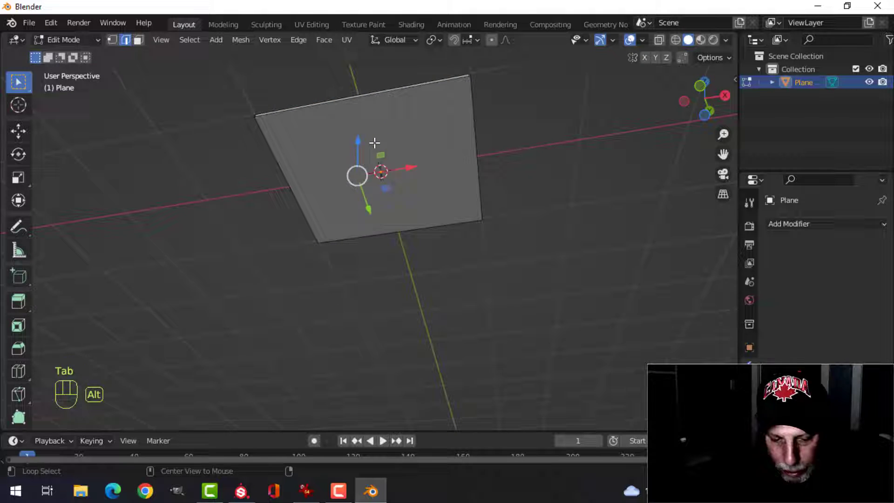
{"action": "key", "text": "x"}
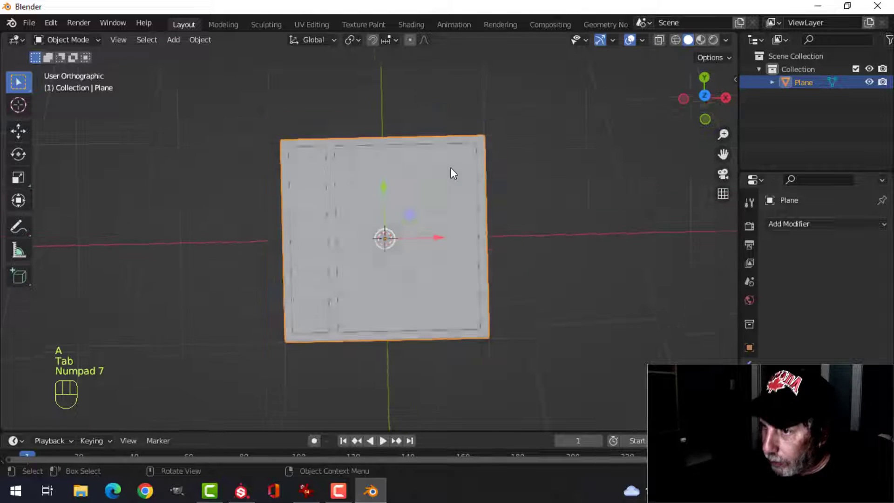
{"action": "key", "text": "KP_7"}
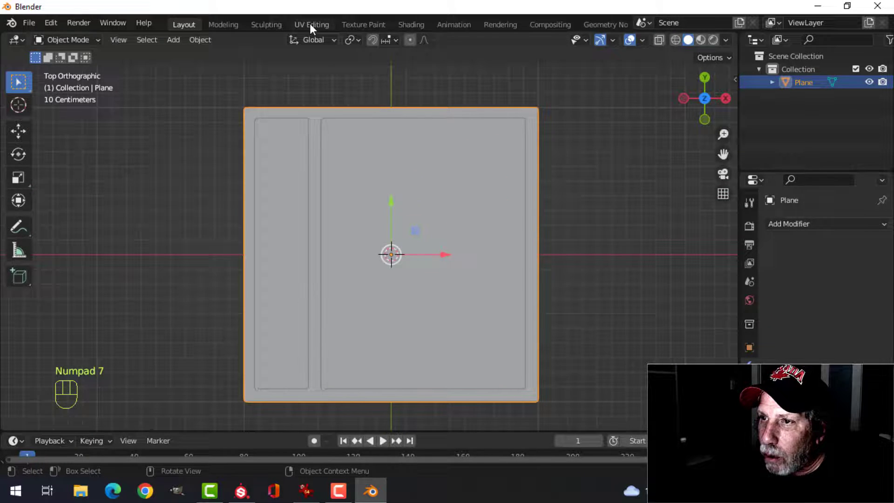
Unwrap the floor plate's UVs and pack the islands in the UV Editing workspace
{"action": "left_click", "coordinate": [311, 24]}
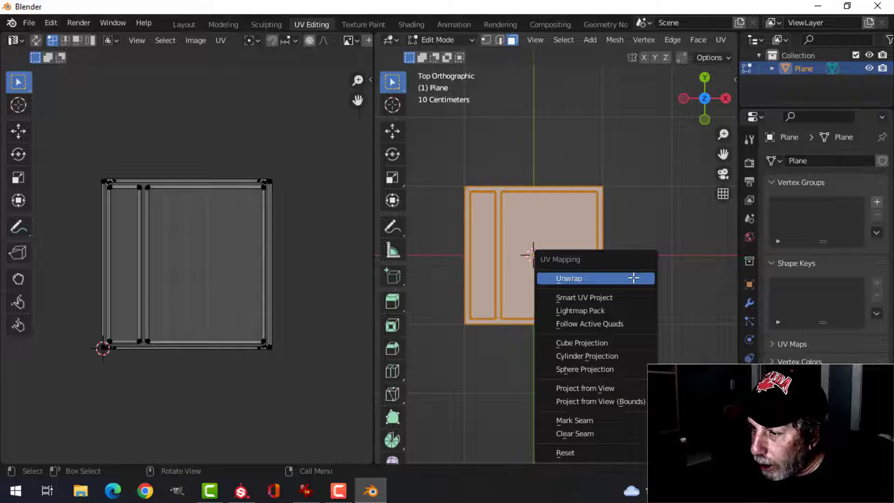
{"action": "left_click", "coordinate": [581, 343]}
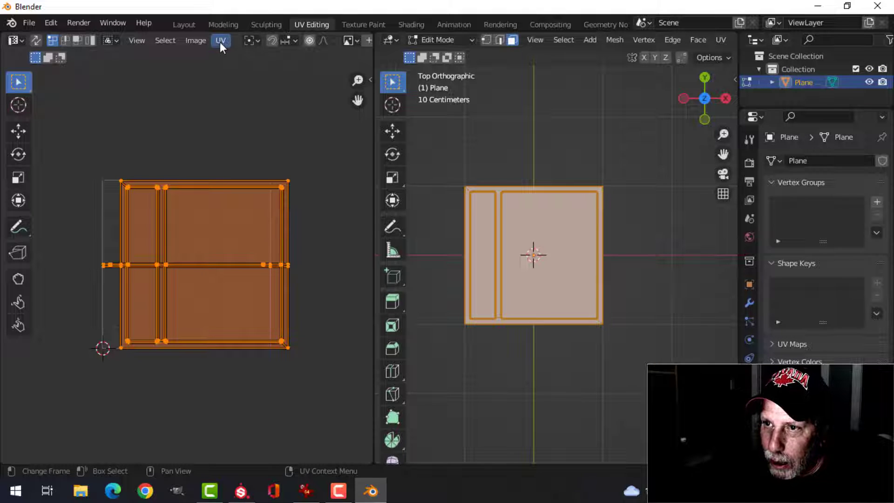
{"action": "left_click", "coordinate": [220, 40]}
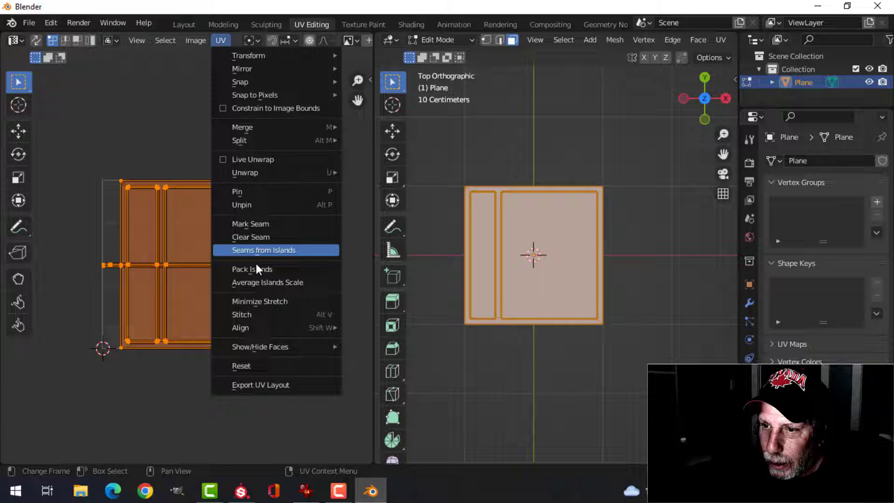
{"action": "left_click", "coordinate": [251, 268]}
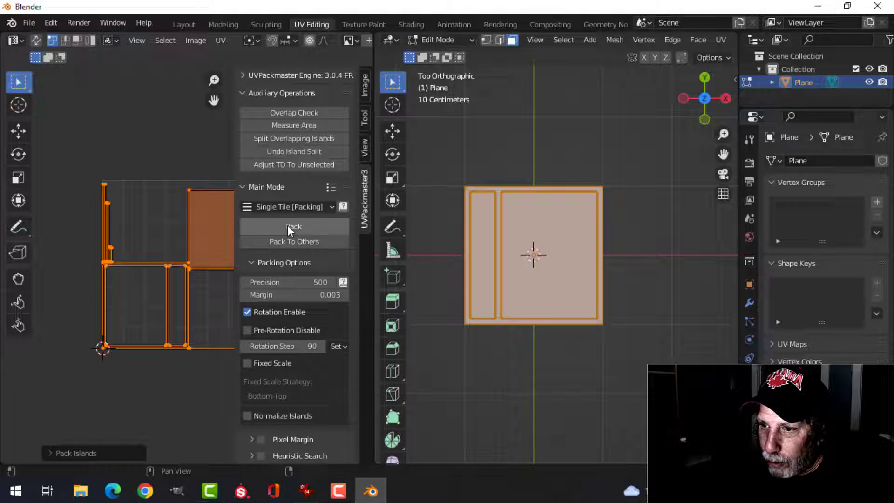
Repack the islands with rotation enabled and return to the Layout workspace
{"action": "left_click", "coordinate": [293, 227]}
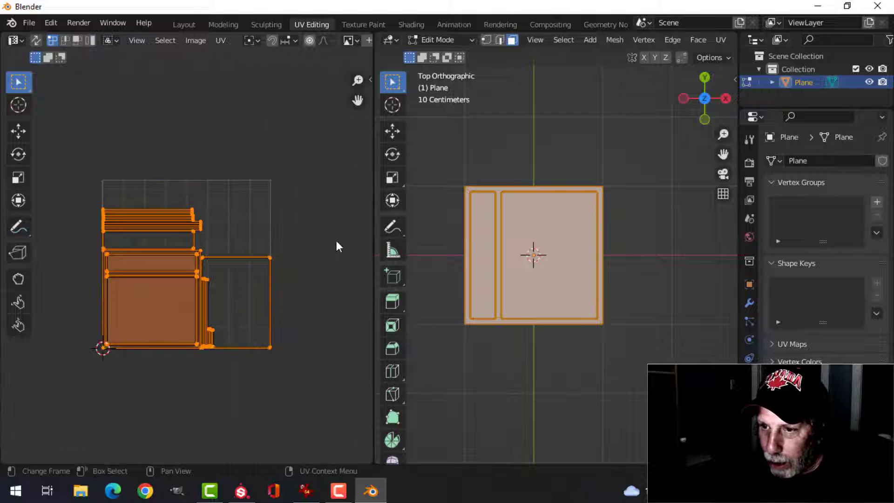
{"action": "key", "text": "Tab"}
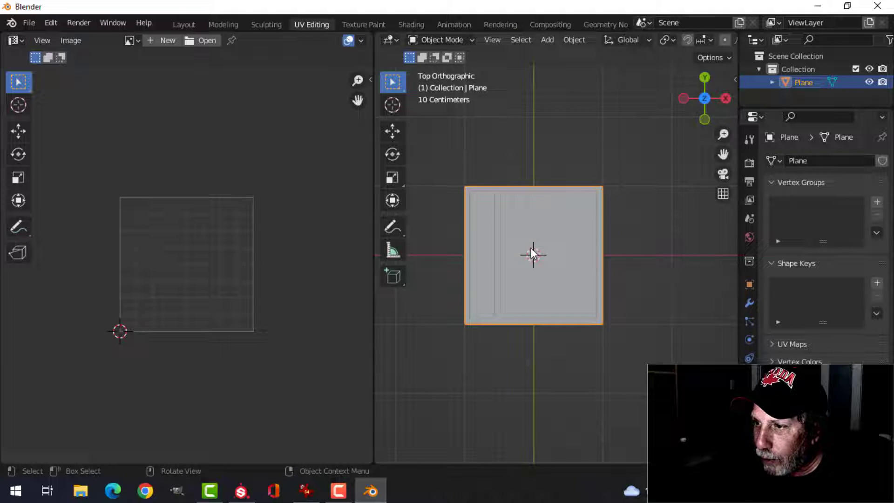
{"action": "left_click", "coordinate": [183, 24]}
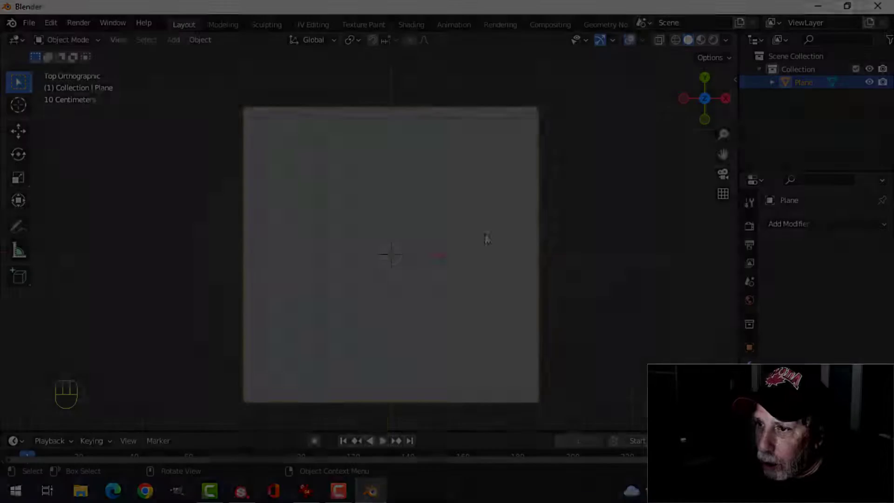
Rename the plate's material to BaseMetal and start selecting panel faces
{"action": "left_click_drag", "start_coordinate": [390, 253], "coordinate": [492, 207]}
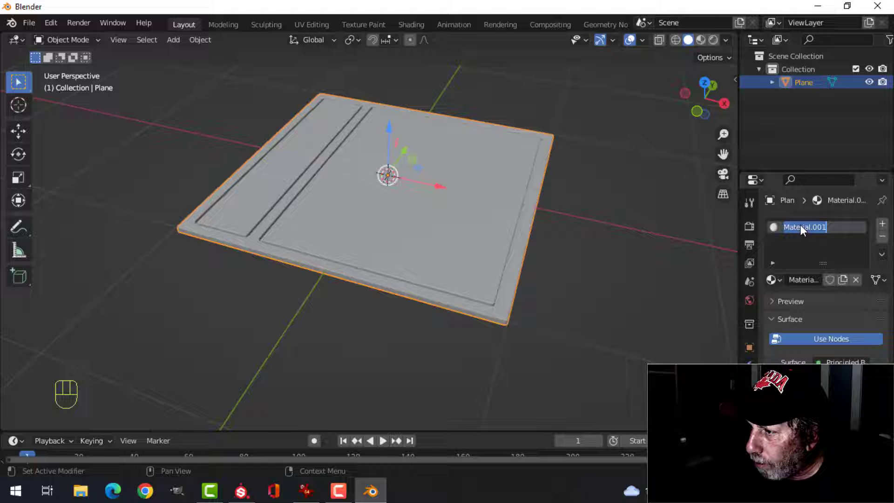
{"action": "type", "text": "BaseMetal"}
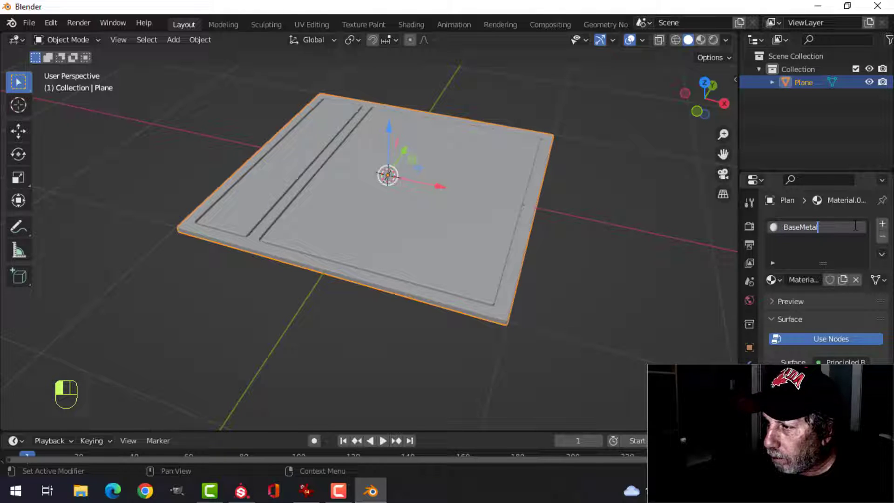
{"action": "key", "text": "Tab"}
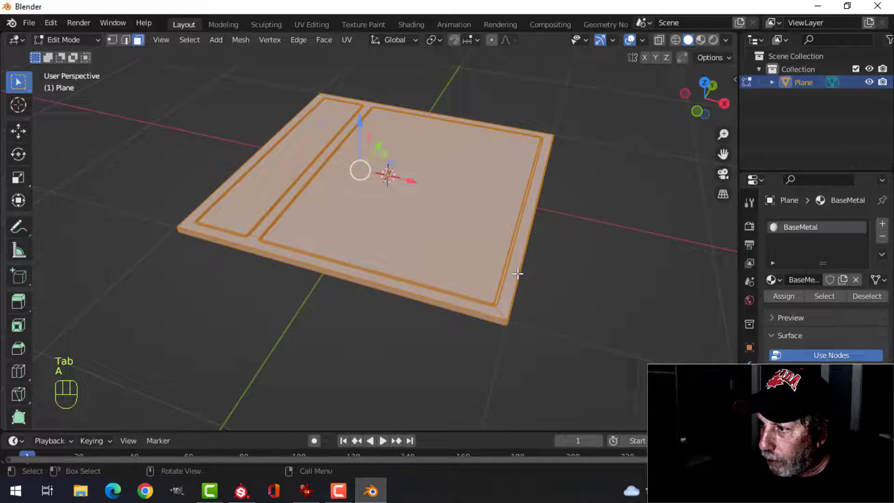
{"action": "key", "text": "alt+a"}
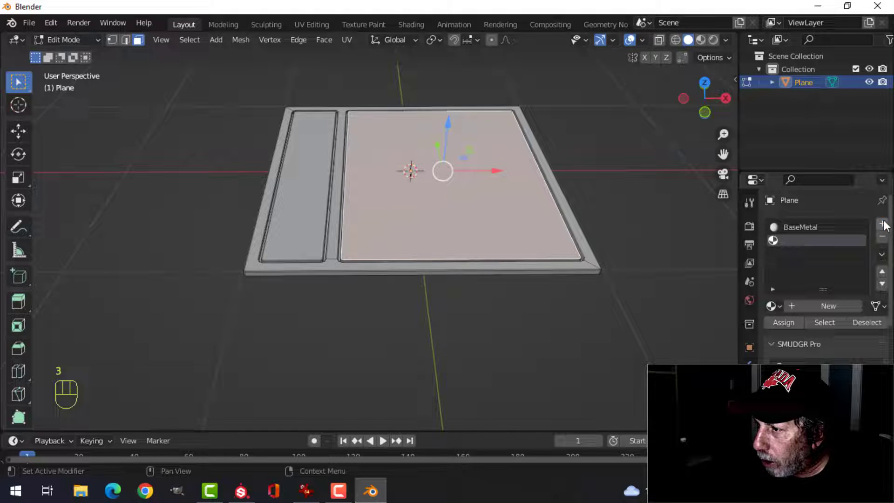
Create Grate and Stripes materials and assign them to the large and narrow panels
{"action": "left_click", "coordinate": [880, 225]}
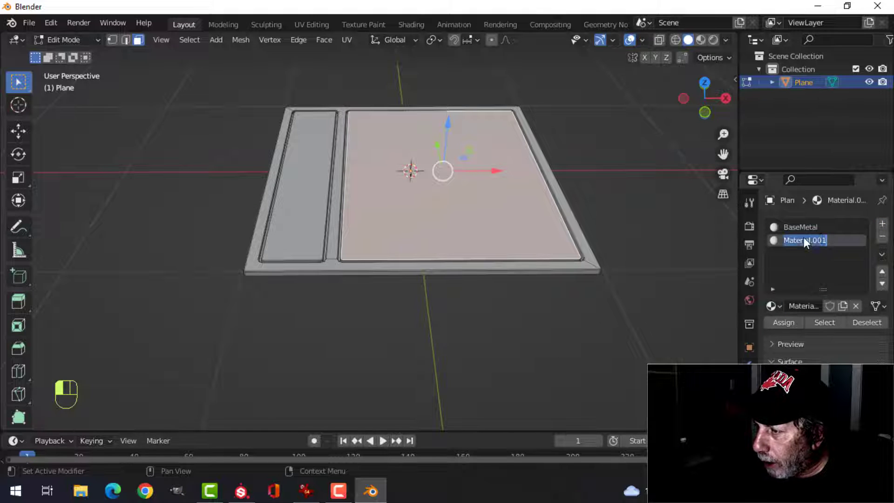
{"action": "type", "text": "Grate"}
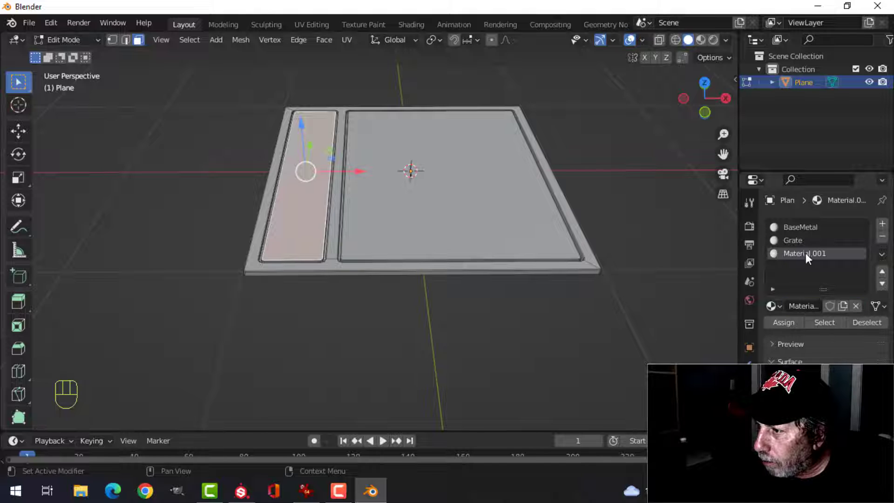
{"action": "type", "text": "Stripes"}
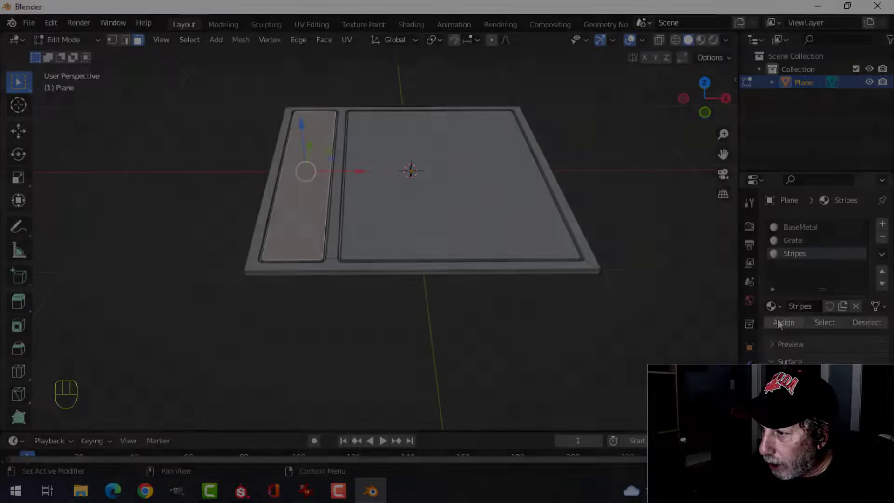
{"action": "key", "text": "Tab"}
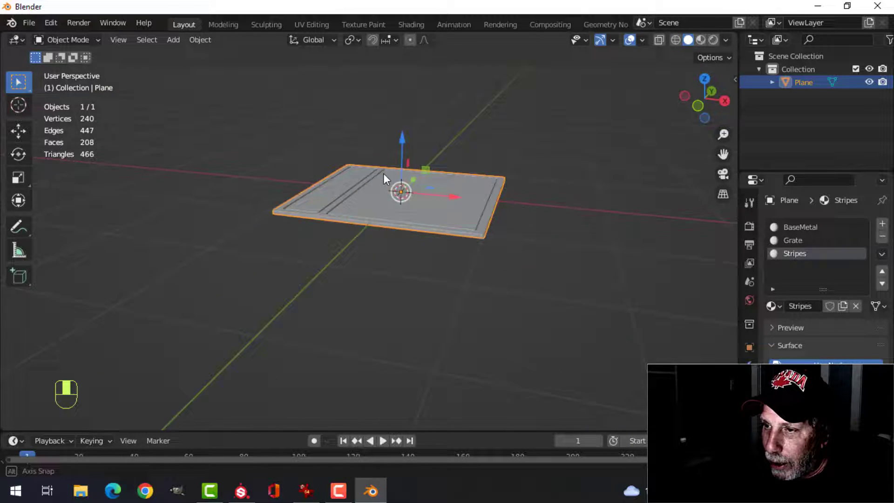
{"action": "left_click_drag", "start_coordinate": [399, 188], "coordinate": [433, 185]}
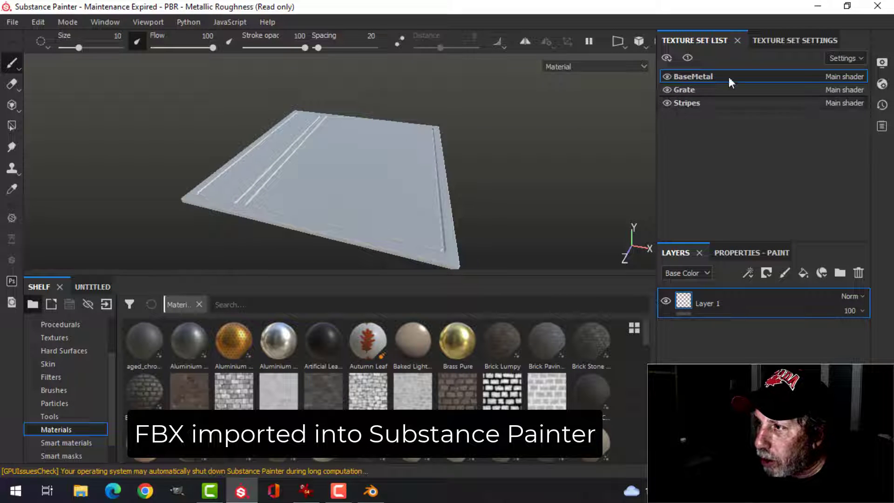
Bake the mesh maps at 2048 output size with the ID map unchecked
{"action": "left_click", "coordinate": [775, 40]}
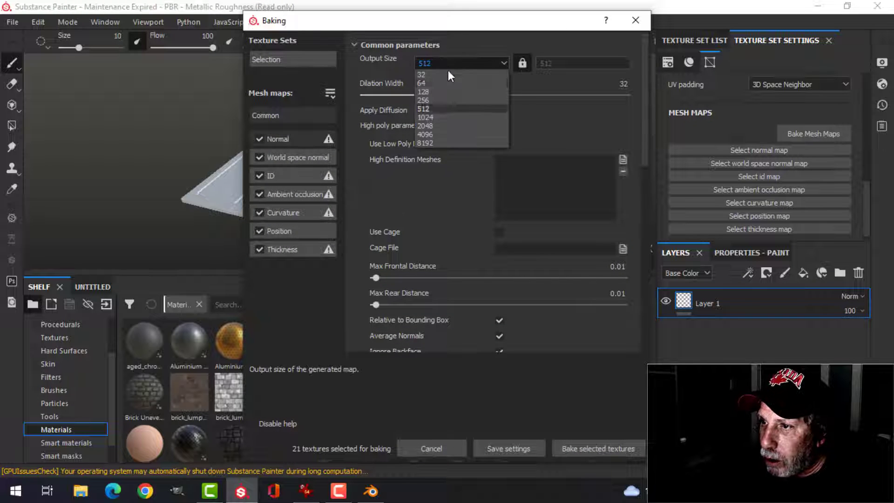
{"action": "left_click", "coordinate": [425, 126]}
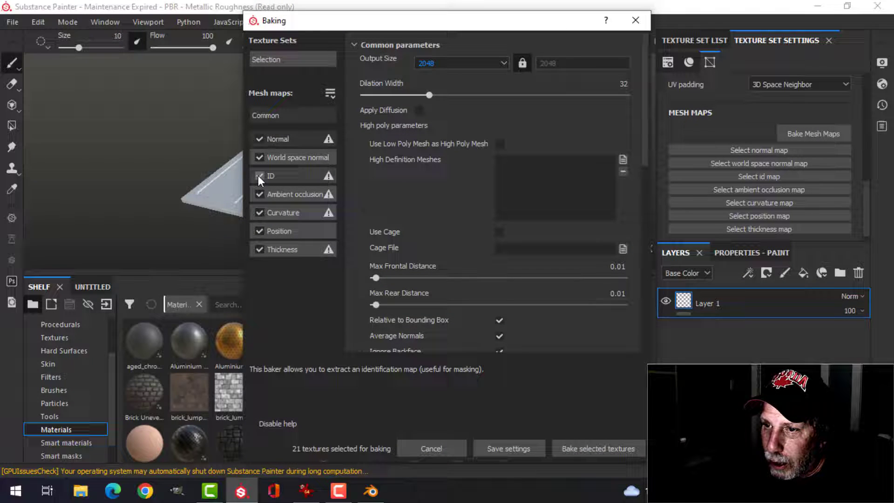
{"action": "left_click", "coordinate": [598, 448]}
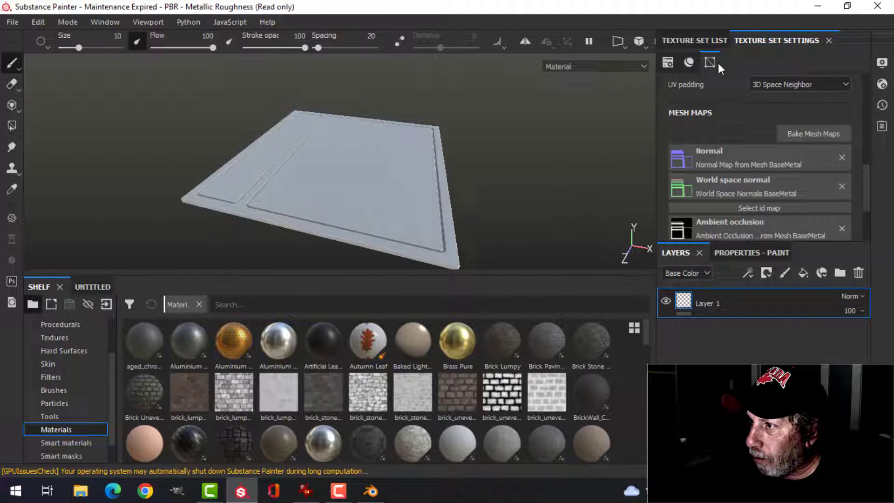
Apply the Steel Painted Rough Damaged smart material to the BaseMetal texture set
{"action": "left_click", "coordinate": [695, 40]}
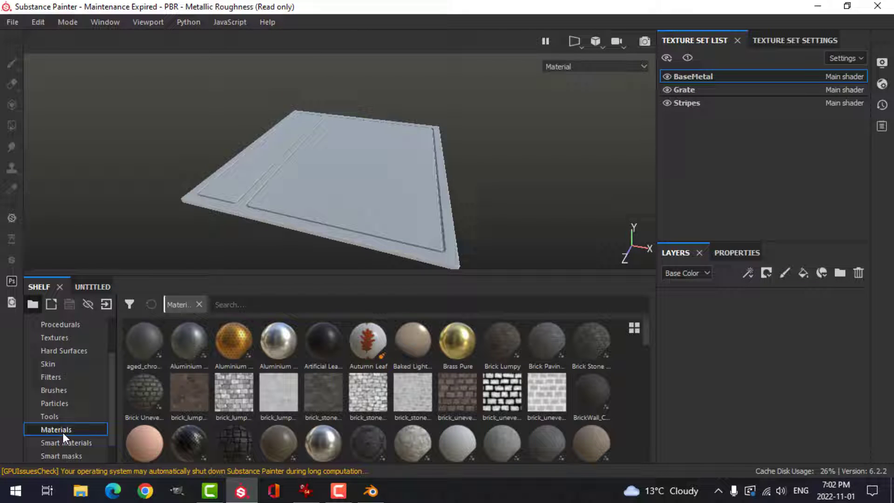
{"action": "left_click", "coordinate": [67, 442]}
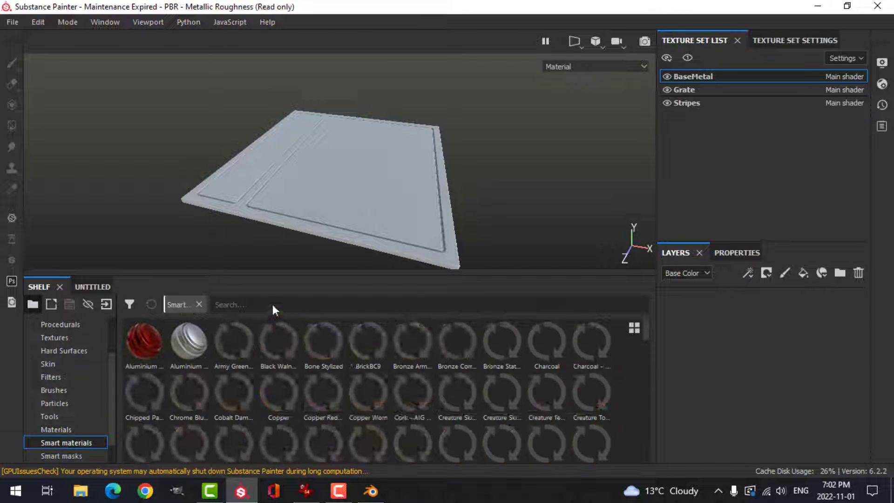
{"action": "type", "text": "metal"}
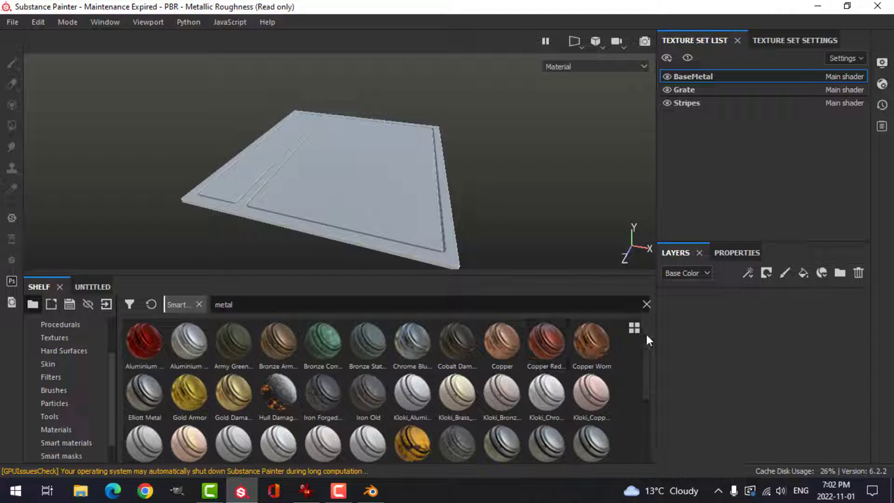
{"action": "scroll", "scroll_direction": "down", "scroll_amount": 3}
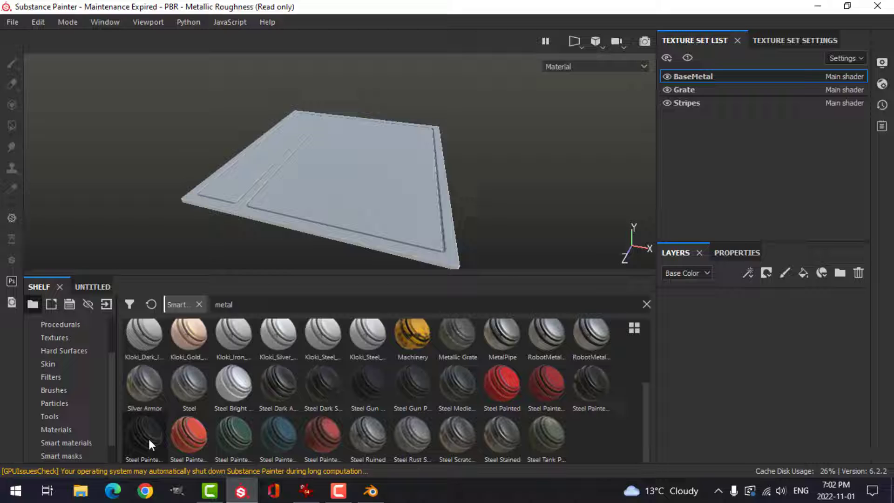
{"action": "left_click", "coordinate": [144, 437]}
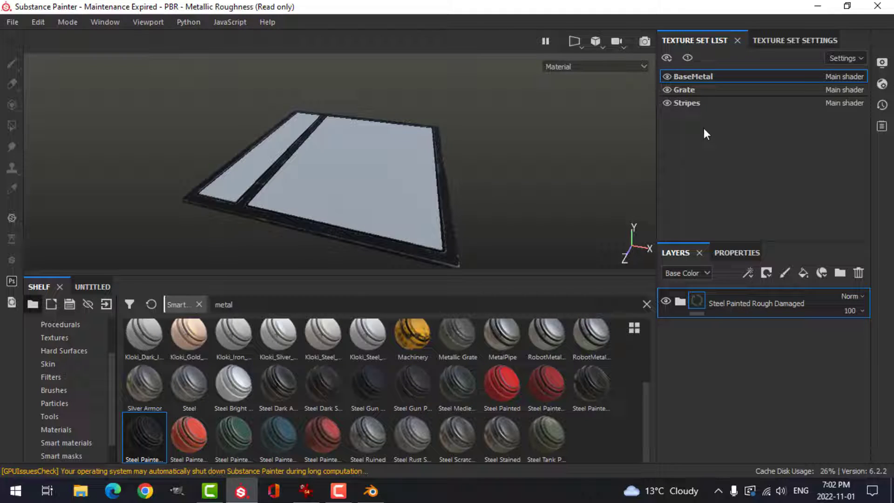
Apply the same painted steel smart material to the Grate texture set
{"action": "left_click", "coordinate": [684, 89]}
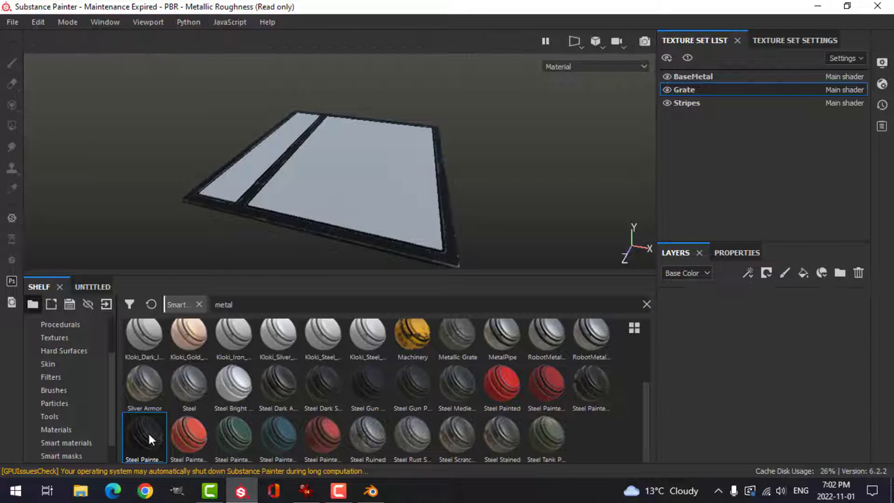
{"action": "left_click", "coordinate": [686, 102]}
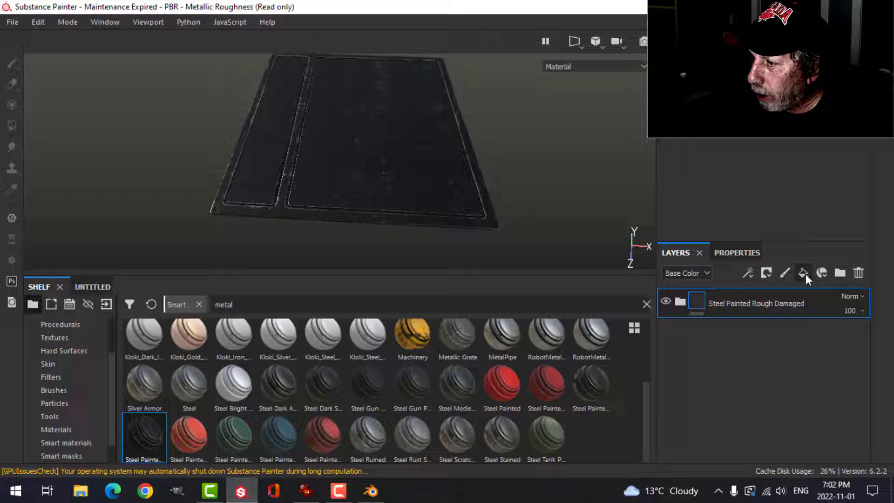
Add a fill layer on the Stripes set with a yellow base colour
{"action": "left_click", "coordinate": [803, 272]}
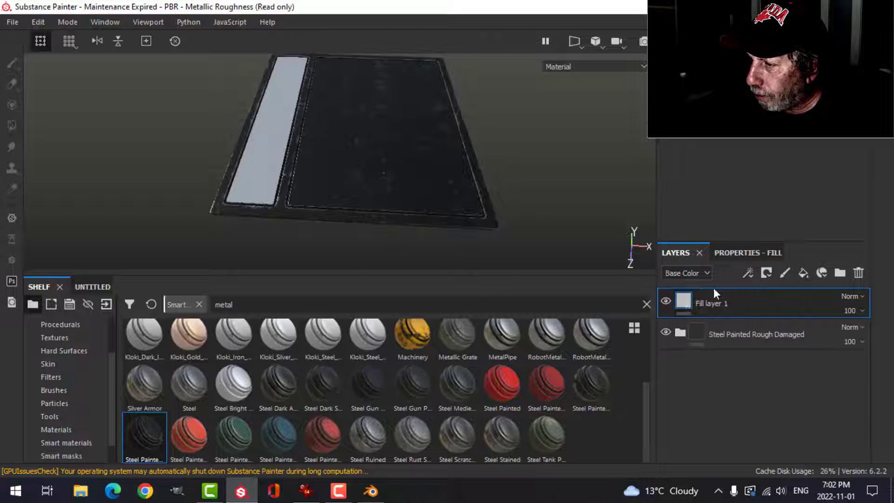
{"action": "left_click", "coordinate": [748, 252]}
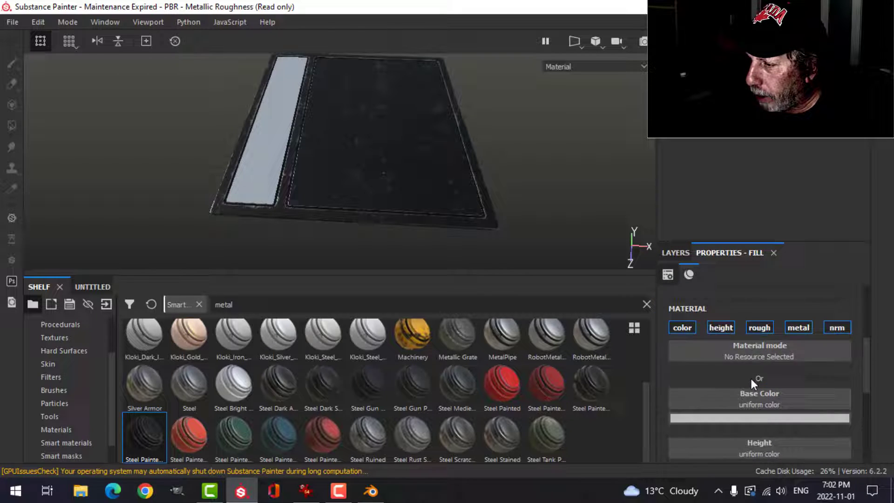
{"action": "left_click", "coordinate": [758, 418]}
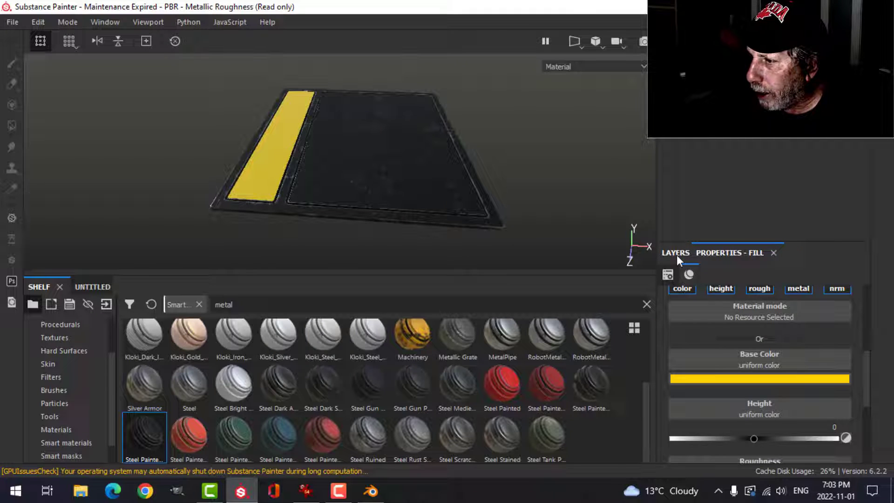
{"action": "left_click", "coordinate": [675, 252]}
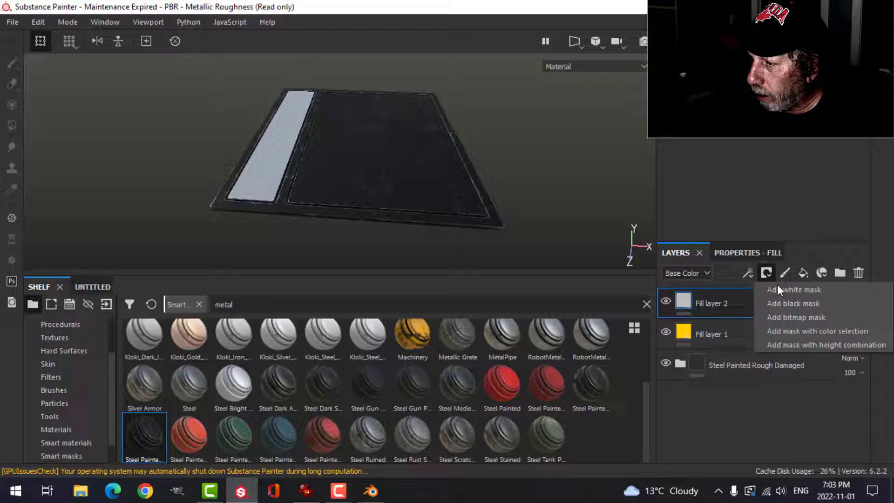
Add a second black fill layer above it with a black mask
{"action": "left_click", "coordinate": [792, 303]}
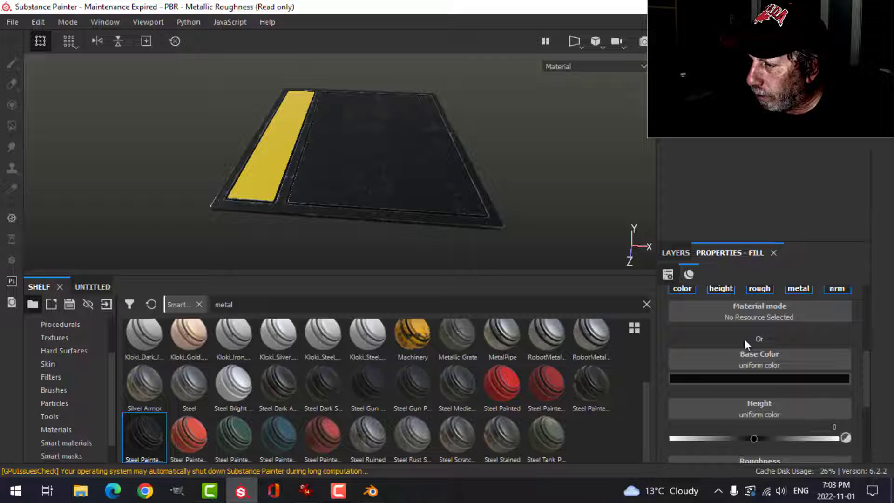
{"action": "left_click", "coordinate": [674, 252]}
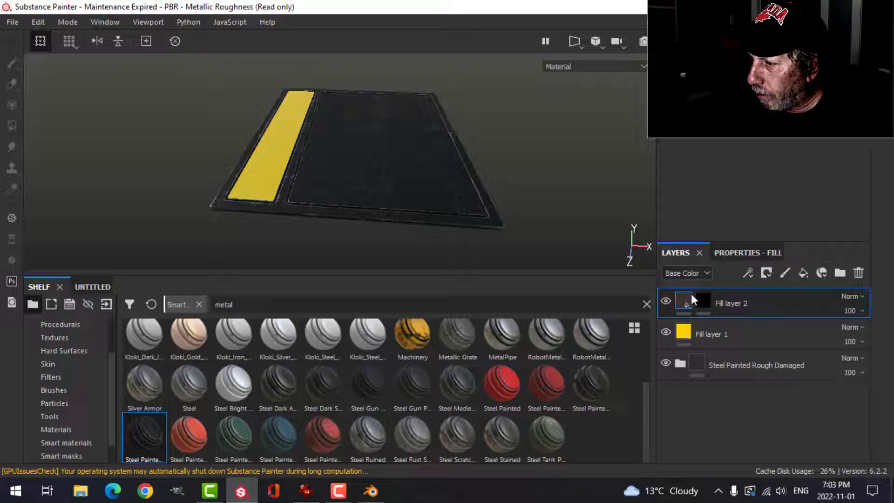
{"action": "left_click", "coordinate": [748, 273]}
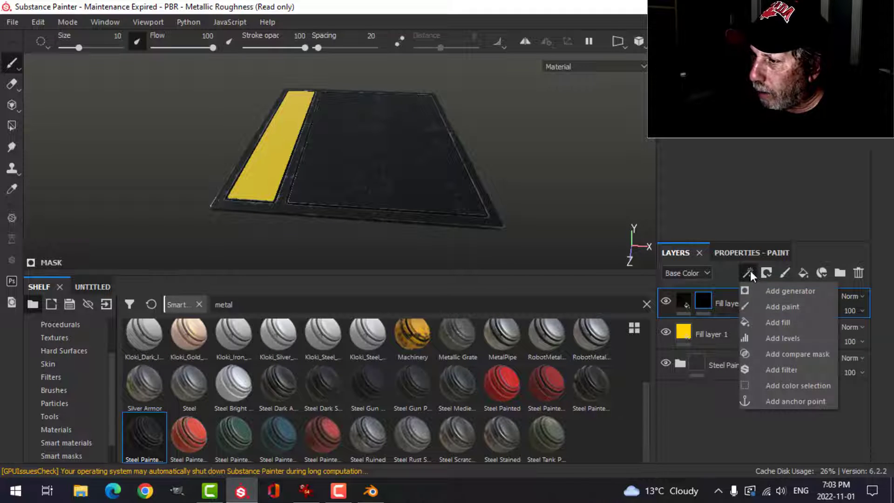
Fill the black layer's mask with the Stripes procedural pattern
{"action": "left_click", "coordinate": [776, 322]}
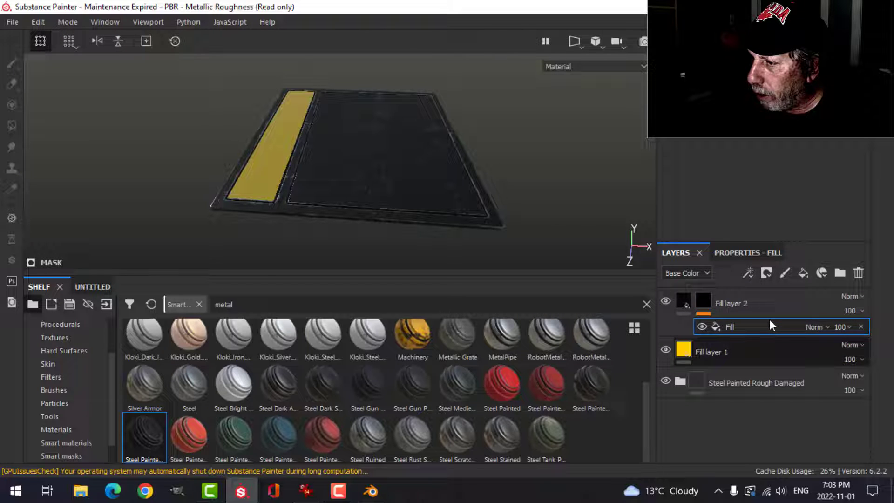
{"action": "left_click", "coordinate": [748, 252]}
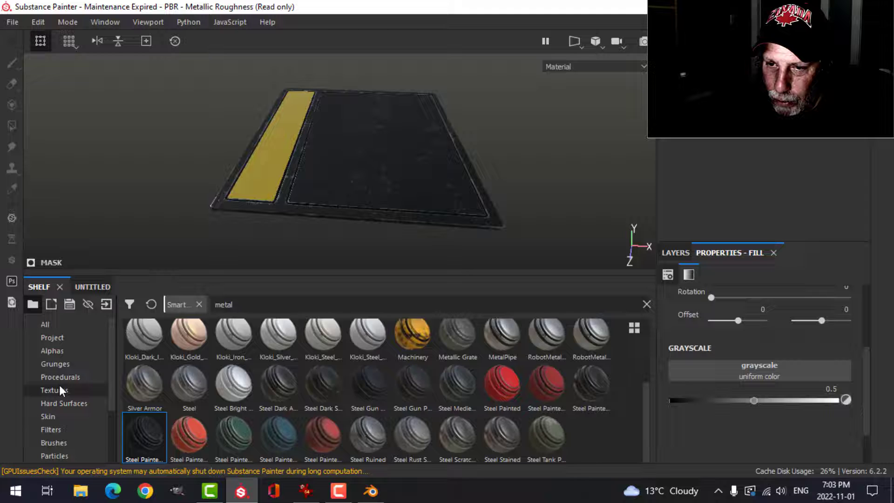
{"action": "left_click", "coordinate": [59, 377]}
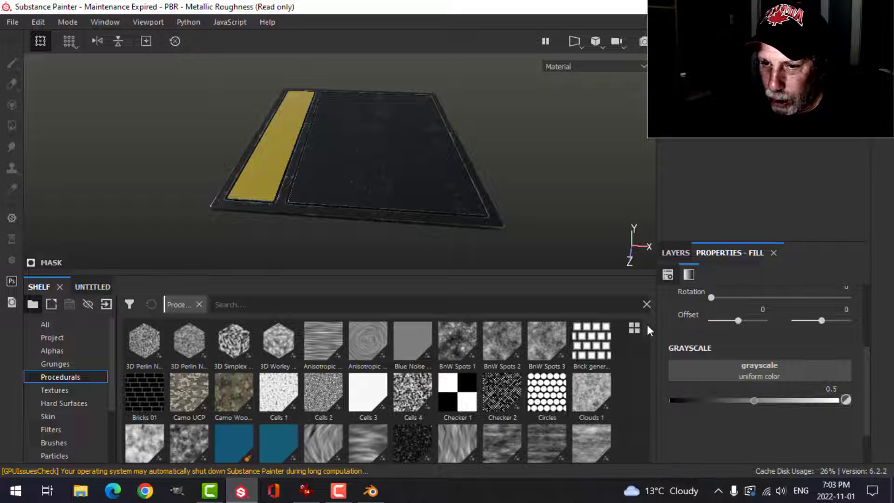
{"action": "scroll", "scroll_direction": "down", "scroll_amount": 3}
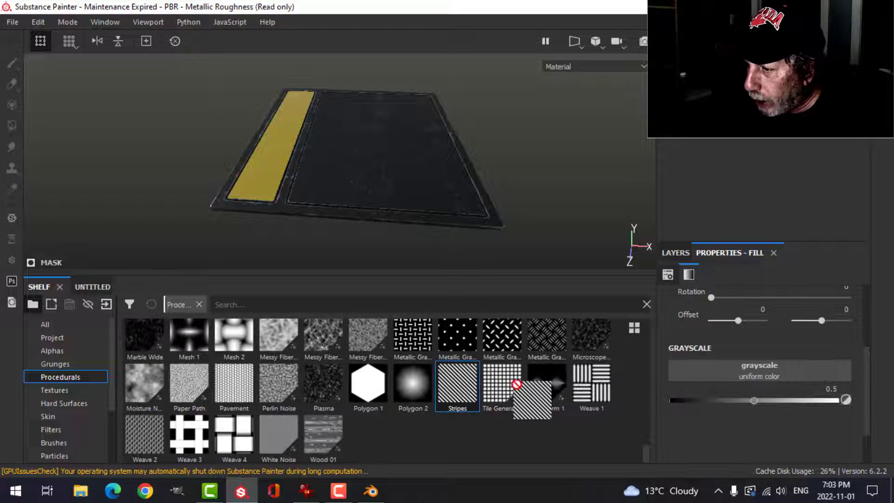
{"action": "left_click", "coordinate": [457, 385]}
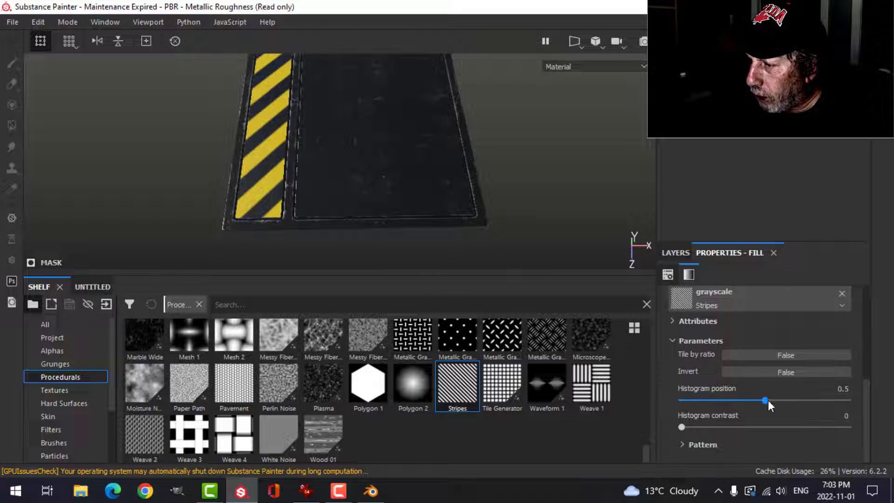
Push the Stripes histogram position to 1 with rotation 90 for bold diagonal hazard stripes
{"action": "left_click_drag", "start_coordinate": [766, 400], "coordinate": [823, 400]}
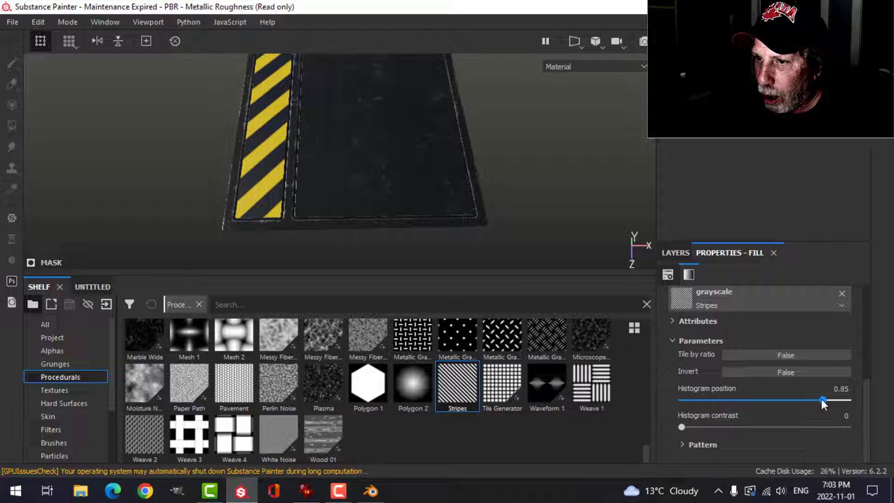
{"action": "left_click_drag", "start_coordinate": [822, 400], "coordinate": [846, 400]}
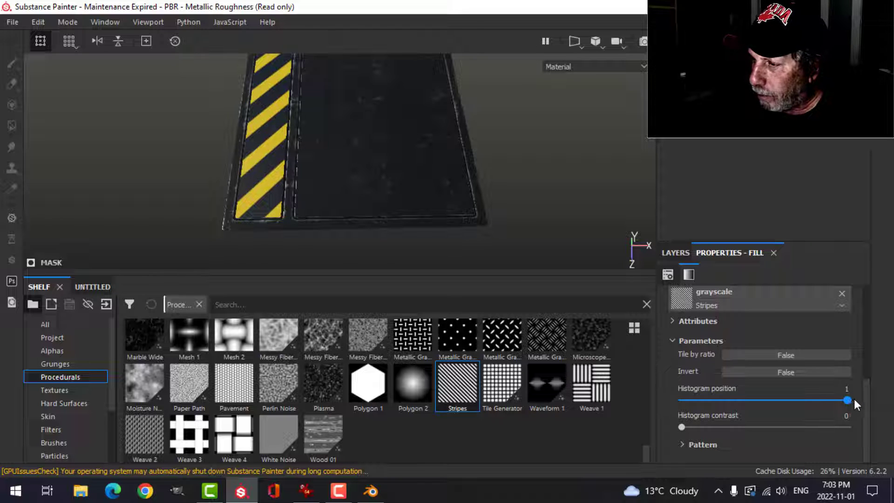
{"action": "scroll", "scroll_direction": "down", "scroll_amount": 3}
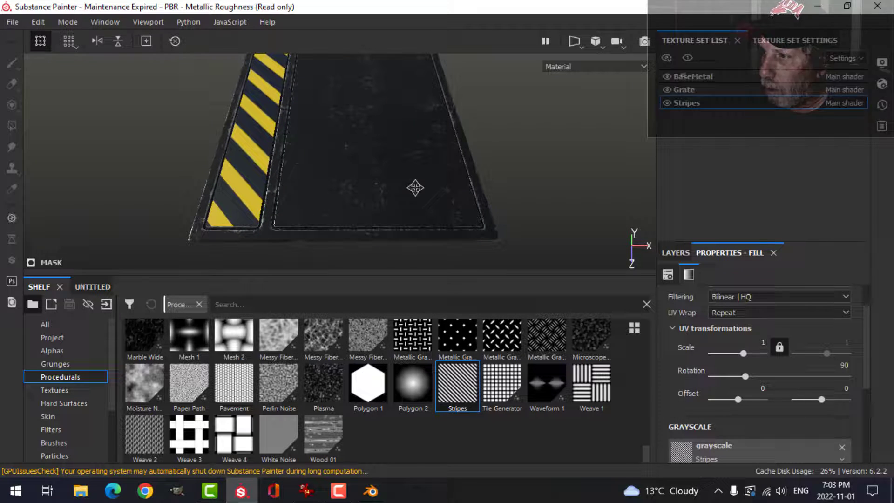
Add a fill layer to the Grate set with color off and raised metallic
{"action": "left_click", "coordinate": [684, 89]}
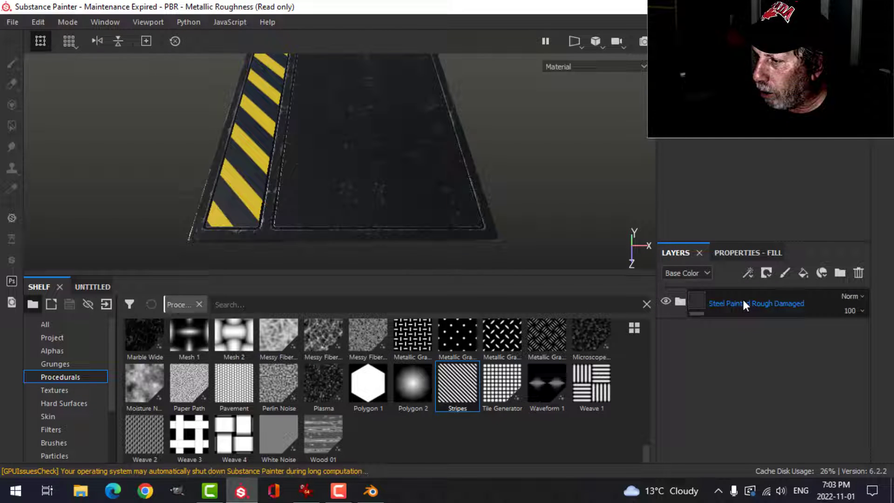
{"action": "left_click", "coordinate": [765, 273]}
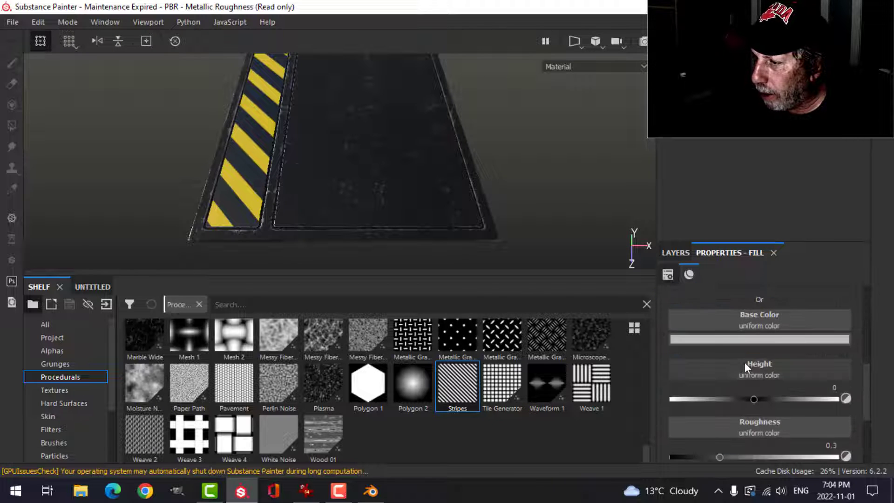
{"action": "left_click", "coordinate": [759, 339]}
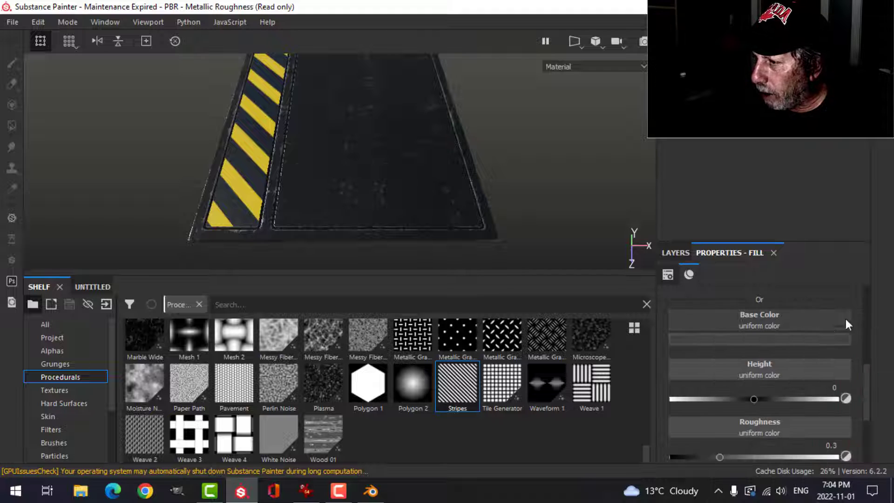
{"action": "left_click_drag", "start_coordinate": [753, 399], "coordinate": [775, 359]}
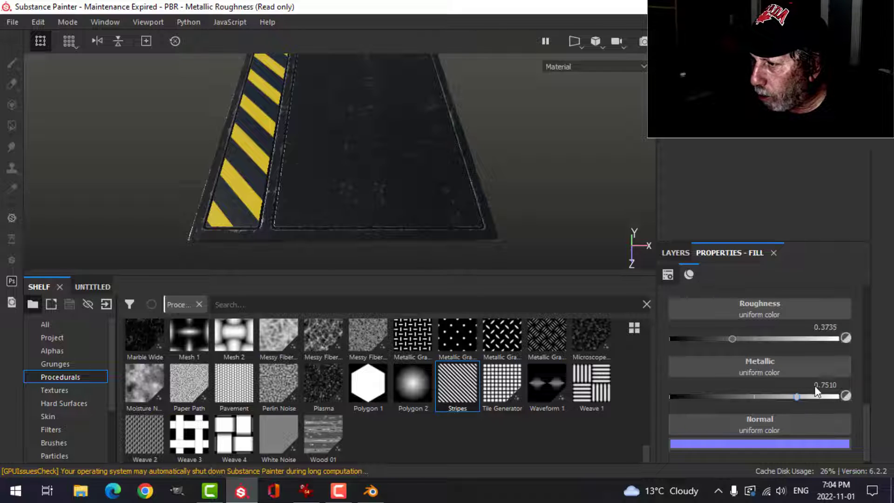
Drive the fill's height with the Metallic Grate procedural and tune roughness and metallic
{"action": "left_click", "coordinate": [675, 252]}
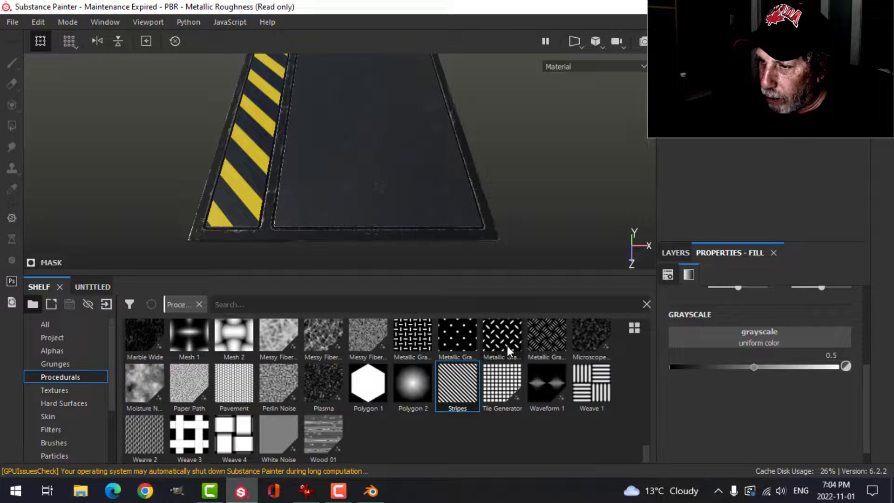
{"action": "left_click", "coordinate": [500, 336]}
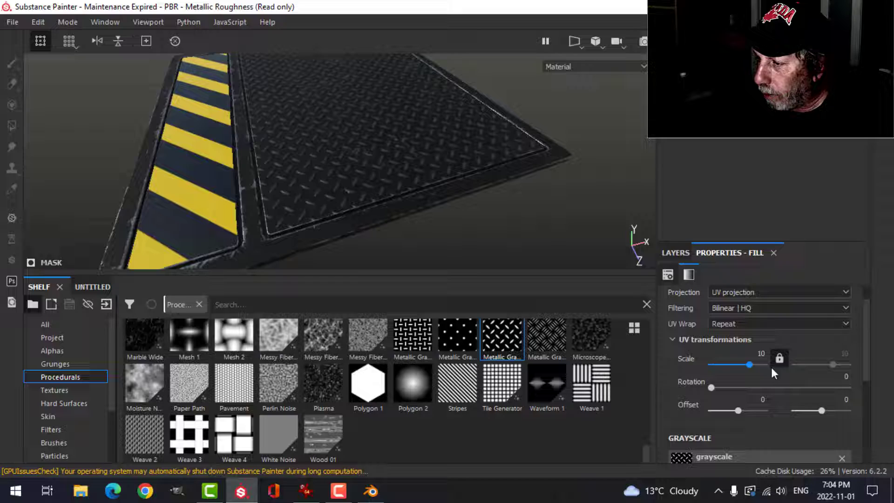
{"action": "left_click", "coordinate": [689, 274]}
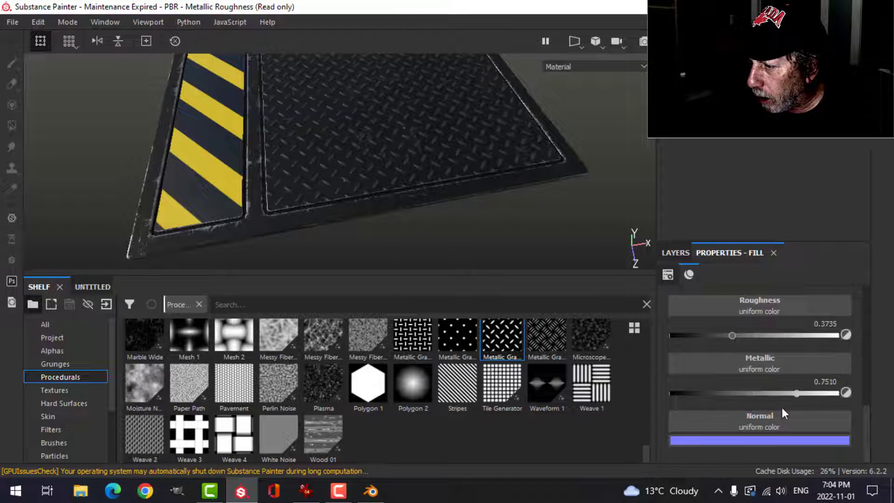
{"action": "left_click_drag", "start_coordinate": [733, 335], "coordinate": [725, 335]}
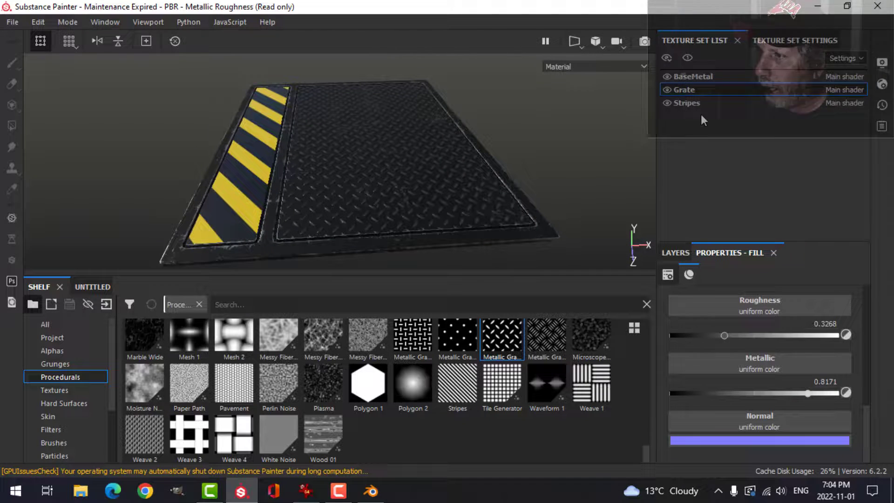
Add a black-masked fill layer with the Dirt Spots smart mask, Global Balance near 0.16
{"action": "left_click", "coordinate": [692, 75]}
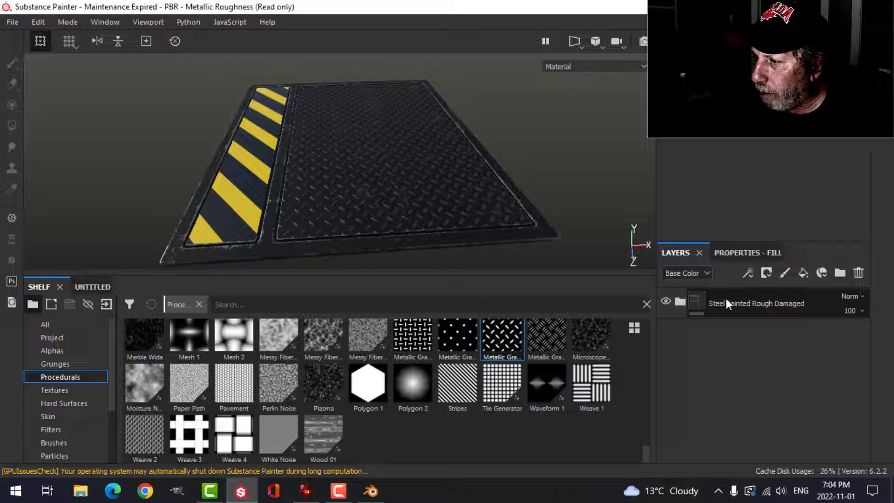
{"action": "left_click", "coordinate": [766, 273]}
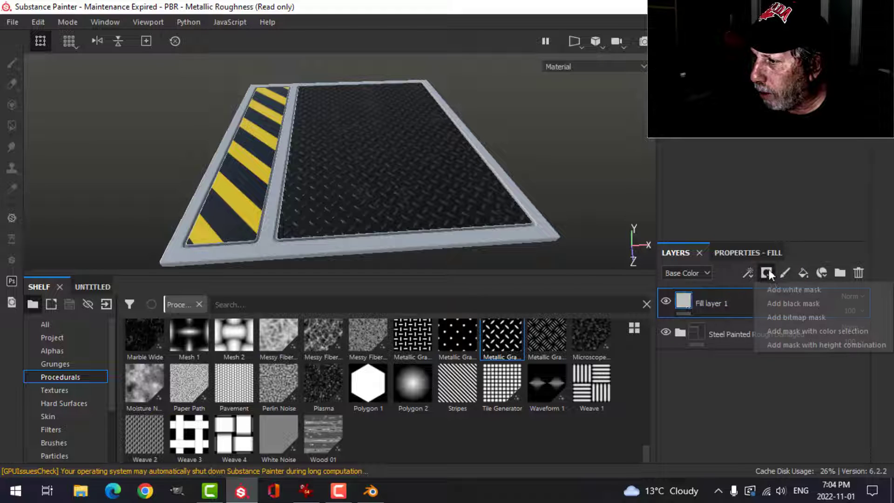
{"action": "left_click", "coordinate": [792, 304]}
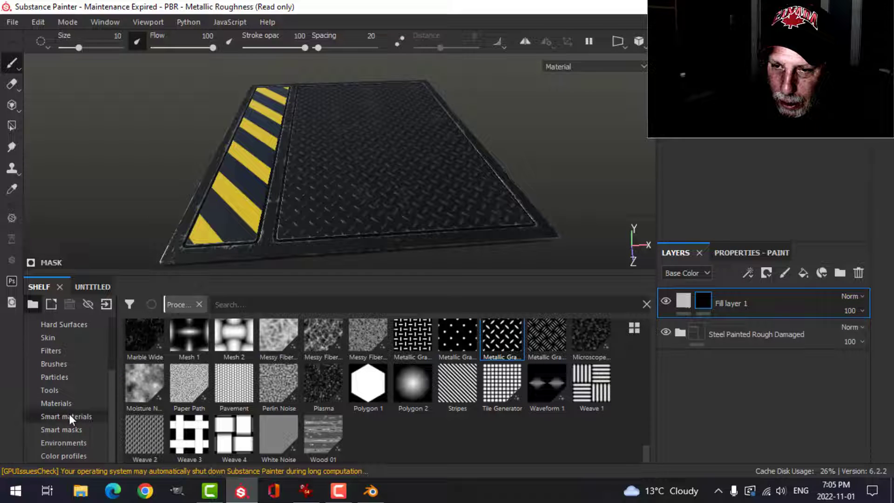
{"action": "left_click", "coordinate": [62, 429]}
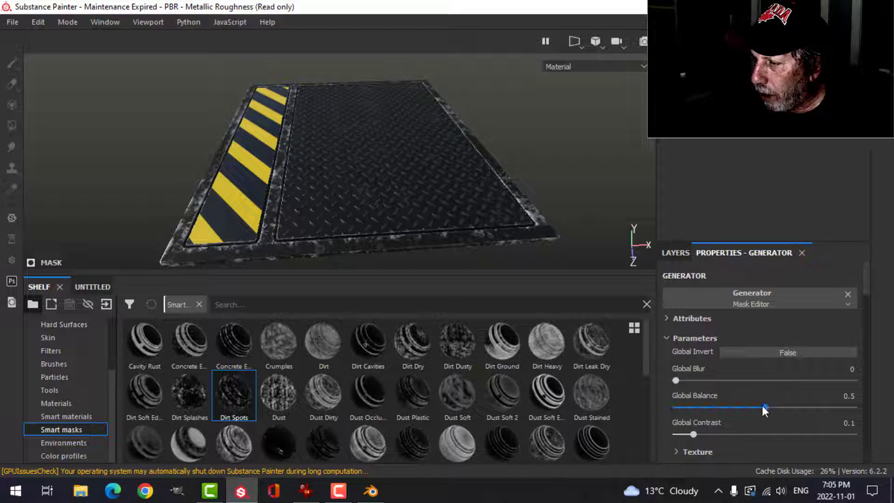
{"action": "left_click_drag", "start_coordinate": [766, 407], "coordinate": [715, 407]}
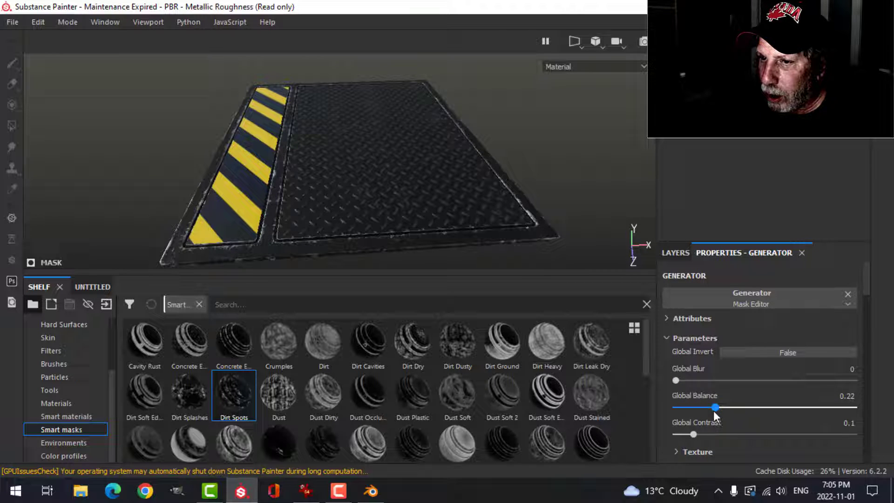
{"action": "left_click_drag", "start_coordinate": [714, 406], "coordinate": [704, 407]}
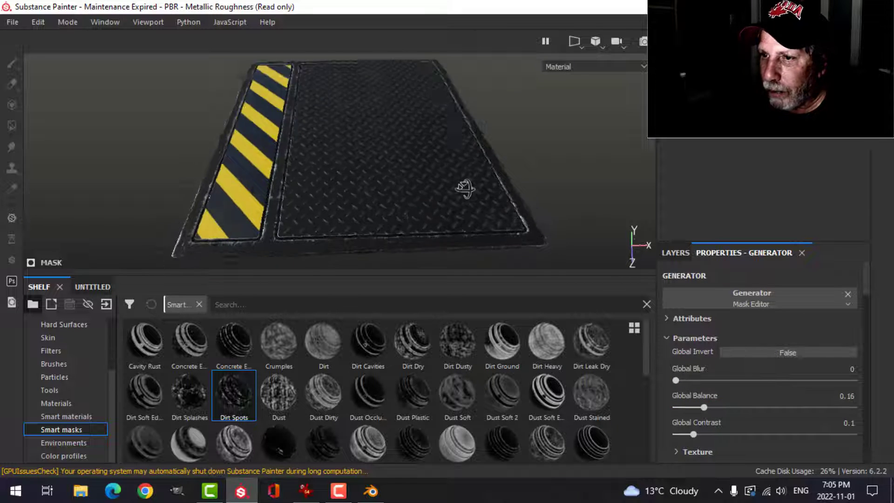
{"action": "left_click", "coordinate": [674, 253]}
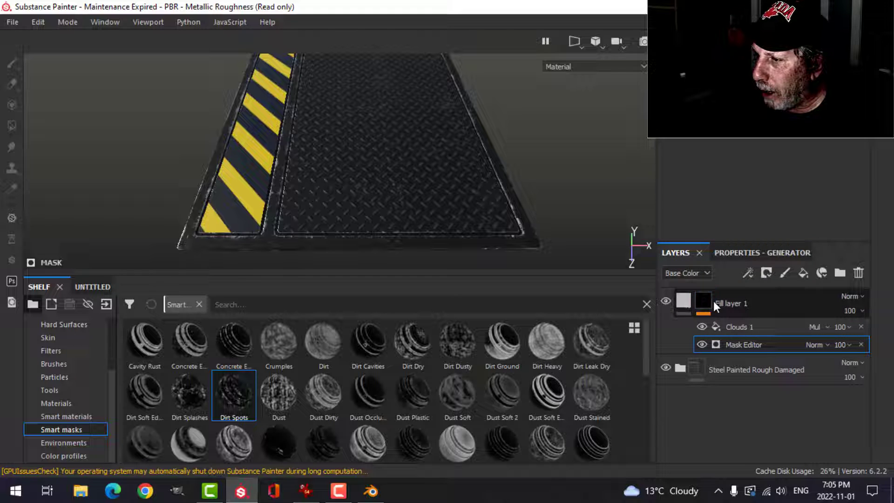
Duplicate the dirt layer and drive its mask with a reduced Dirt Dusty generator
{"action": "right_click", "coordinate": [742, 345]}
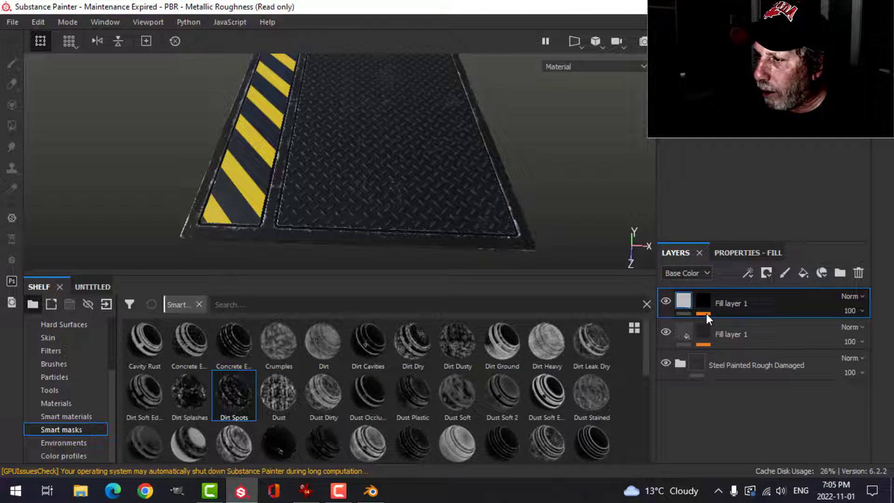
{"action": "right_click", "coordinate": [702, 301]}
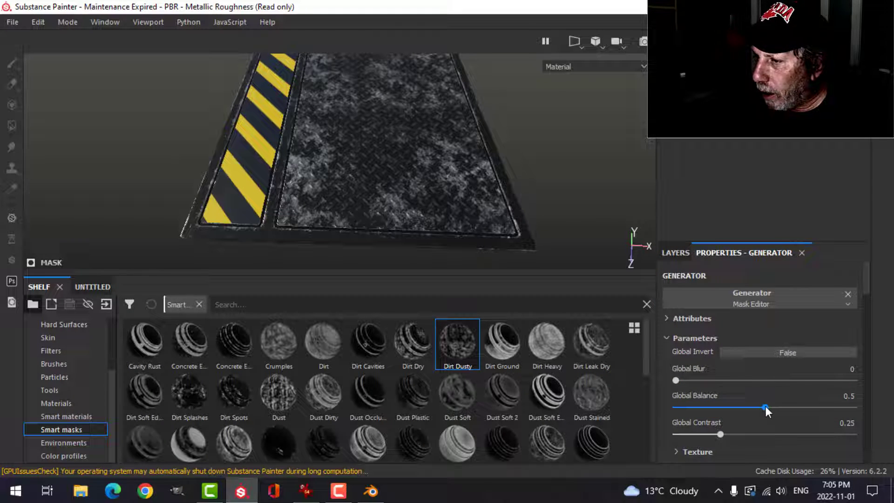
{"action": "left_click_drag", "start_coordinate": [765, 407], "coordinate": [727, 406]}
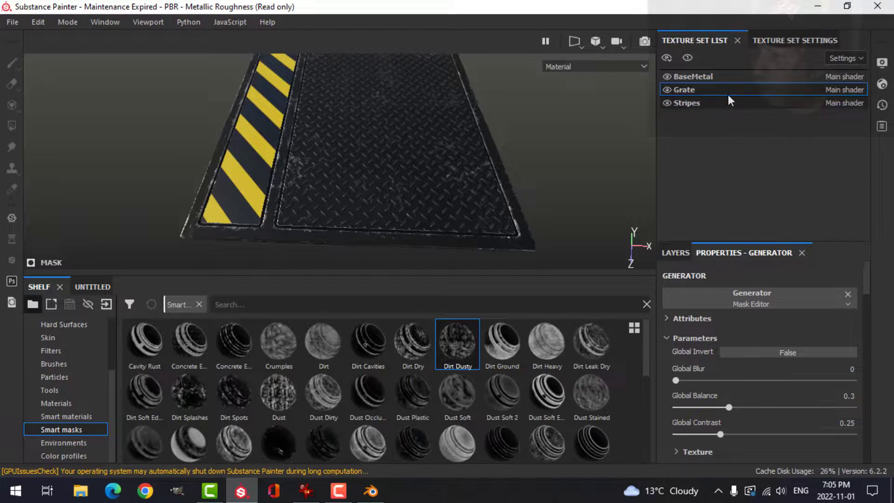
Add a Dirt Dusty generator to the Stripes set's dirt mask with lowered Global Balance
{"action": "left_click", "coordinate": [686, 103]}
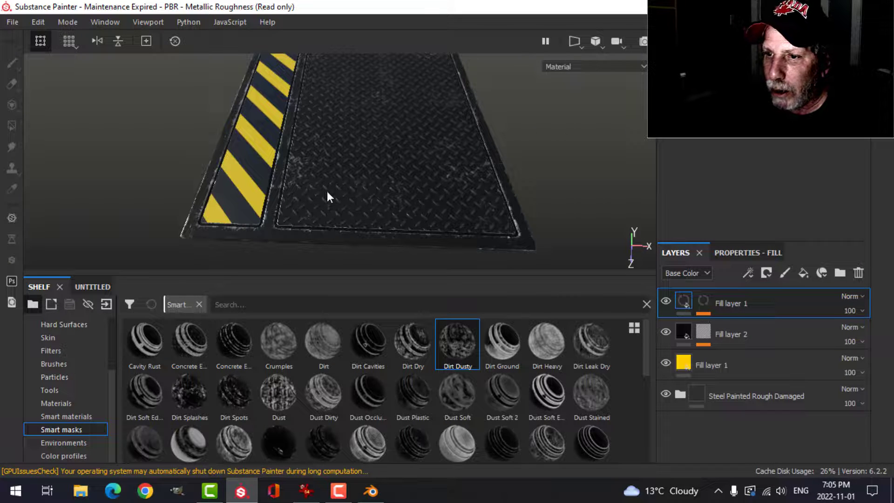
{"action": "right_click", "coordinate": [682, 300]}
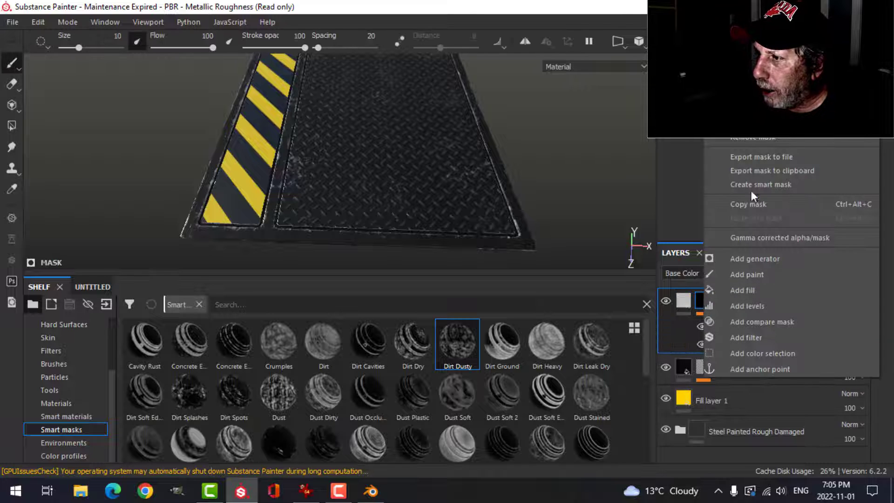
{"action": "left_click", "coordinate": [745, 289]}
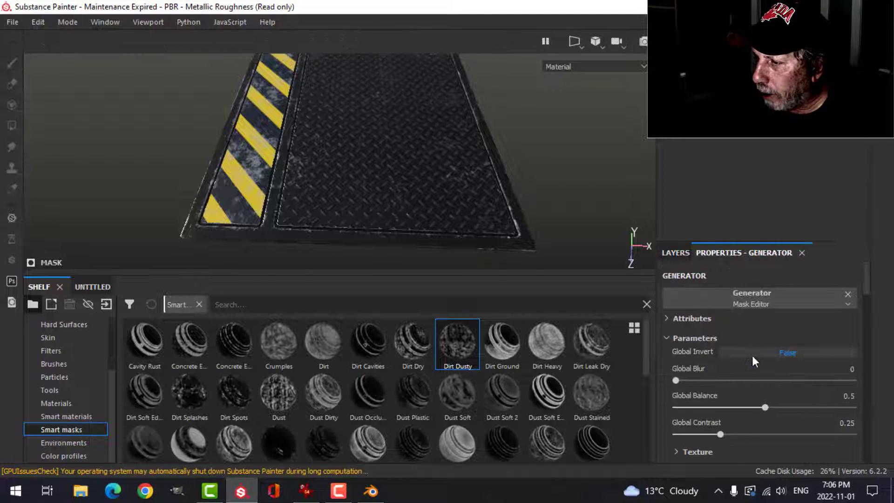
{"action": "left_click_drag", "start_coordinate": [765, 407], "coordinate": [748, 406]}
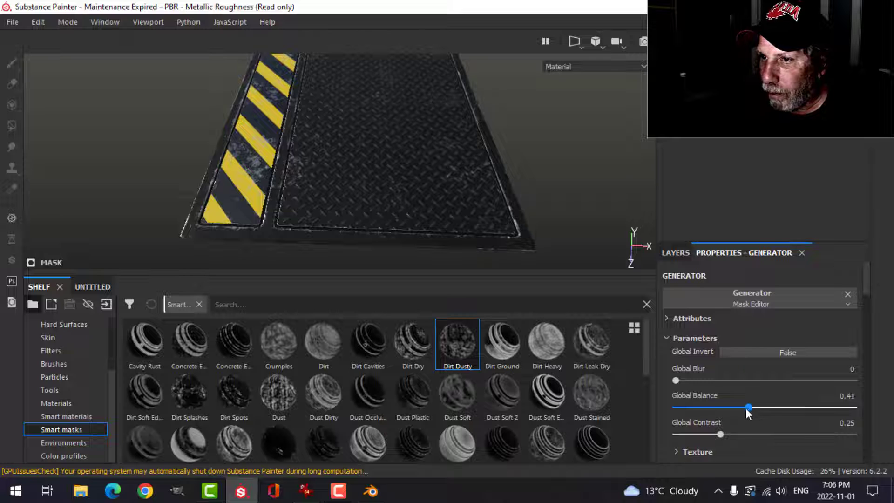
{"action": "left_click_drag", "start_coordinate": [749, 406], "coordinate": [737, 406]}
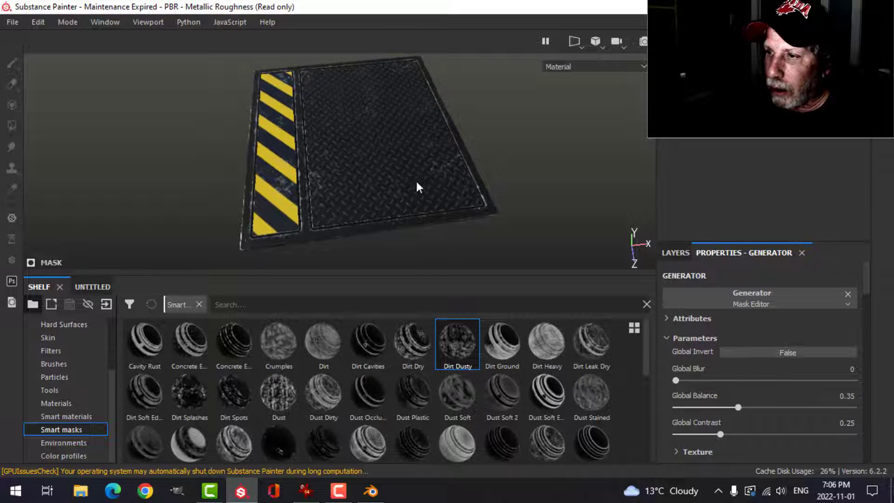
{"action": "left_click", "coordinate": [674, 252]}
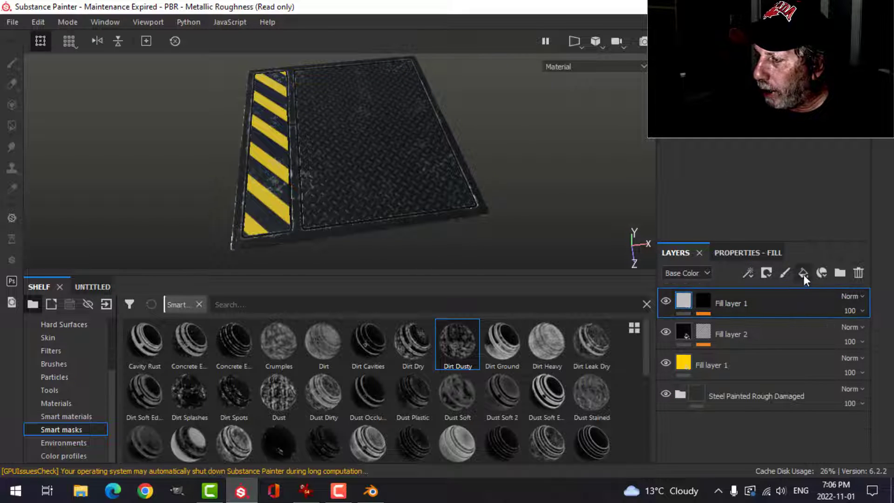
Drop the Rust Fine smart material onto the stripes and remove the extra fill layer
{"action": "left_click", "coordinate": [62, 415]}
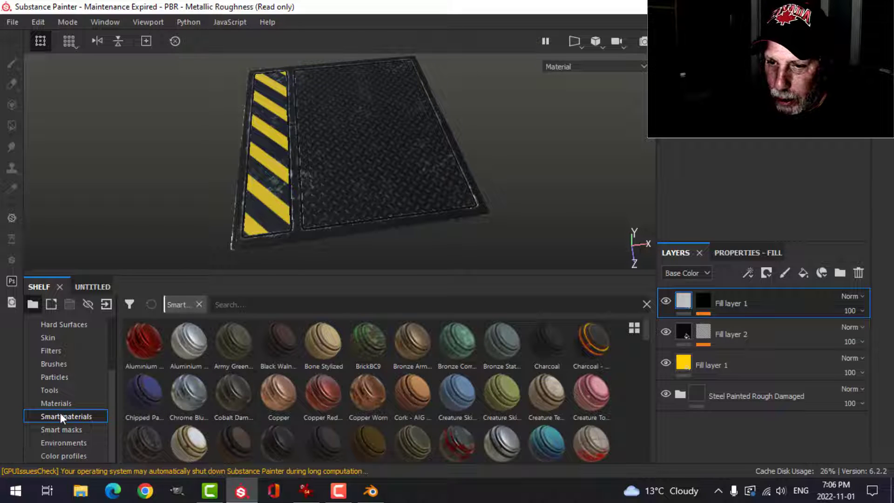
{"action": "type", "text": "rust"}
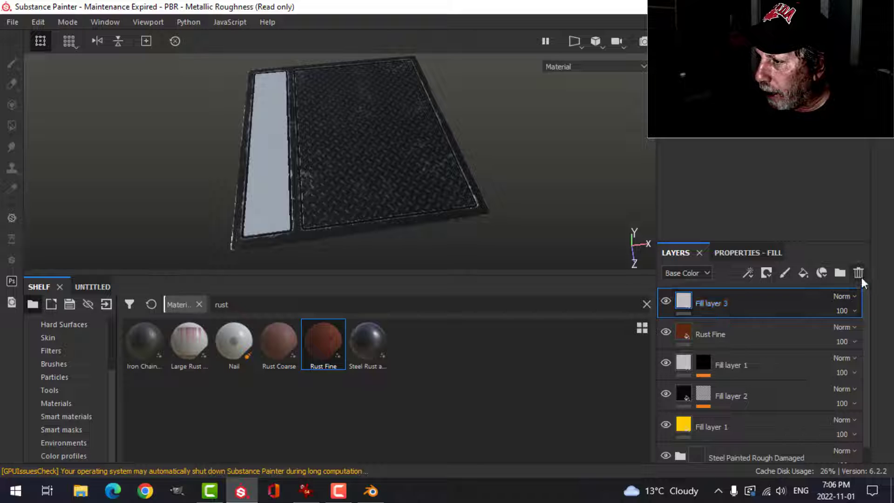
{"action": "left_click", "coordinate": [766, 273]}
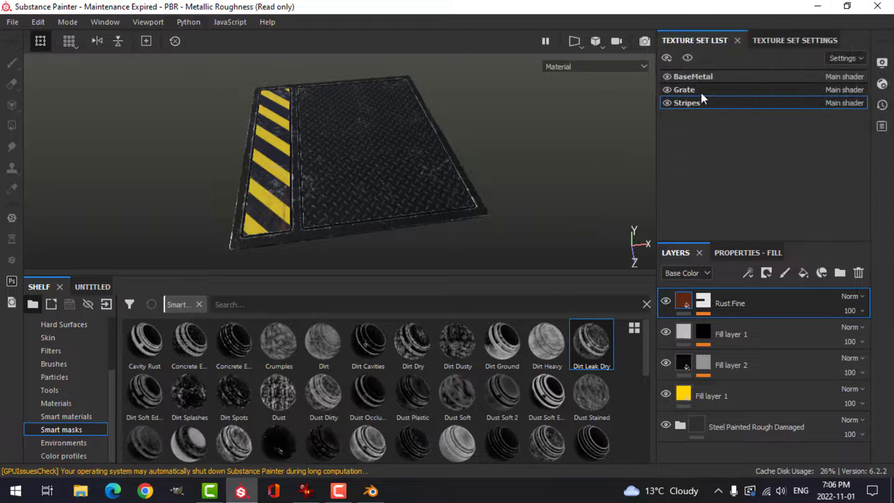
Copy the Rust Fine layer and paste it into the grate's texture set
{"action": "right_click", "coordinate": [704, 302]}
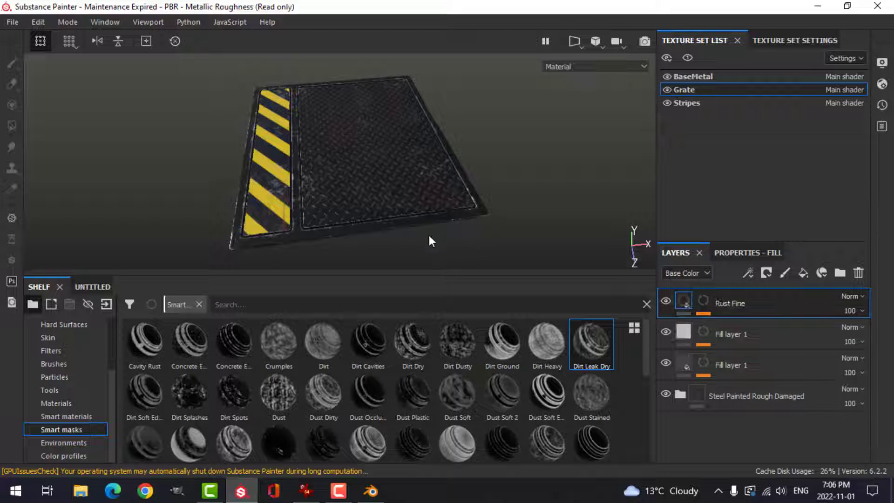
{"action": "right_click", "coordinate": [682, 302]}
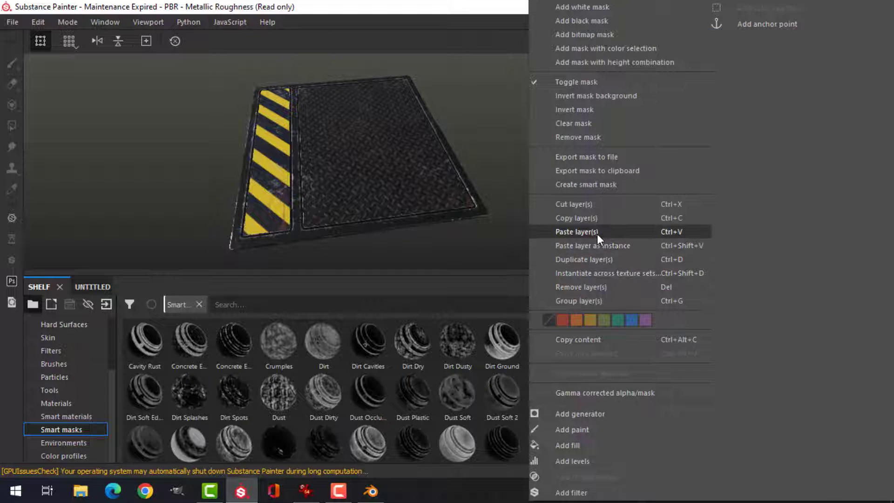